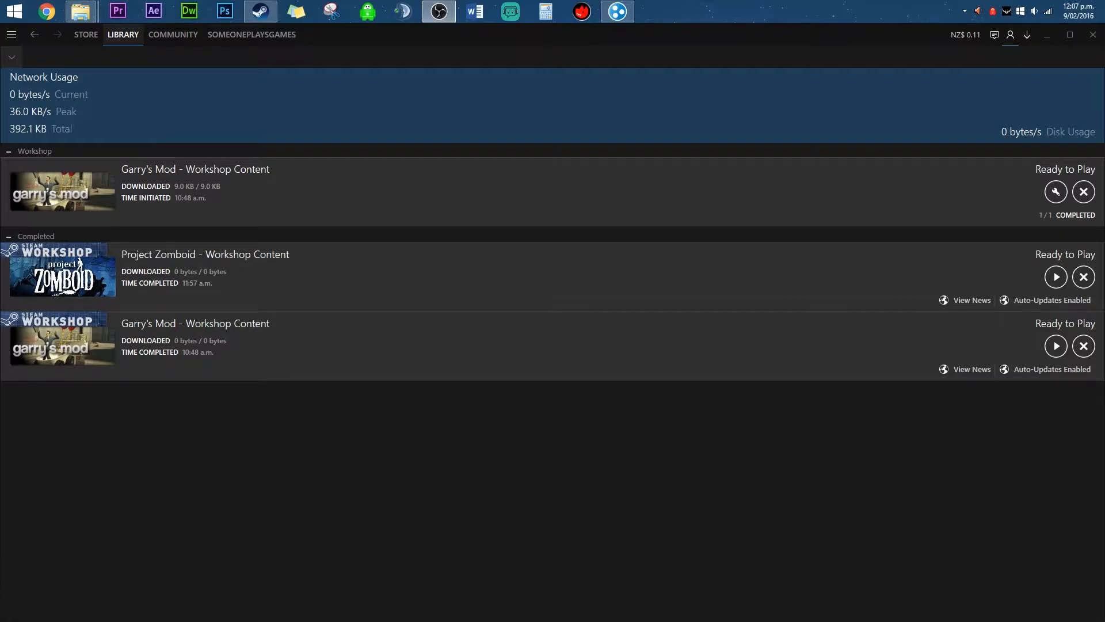
mouse_move(609, 336)
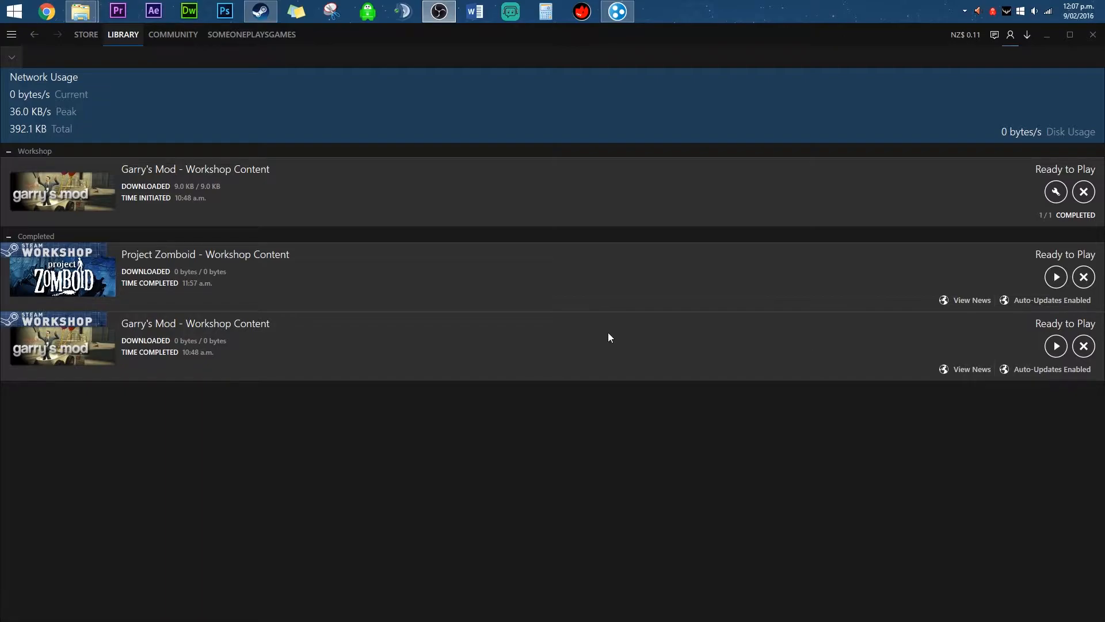
mouse_move(454, 312)
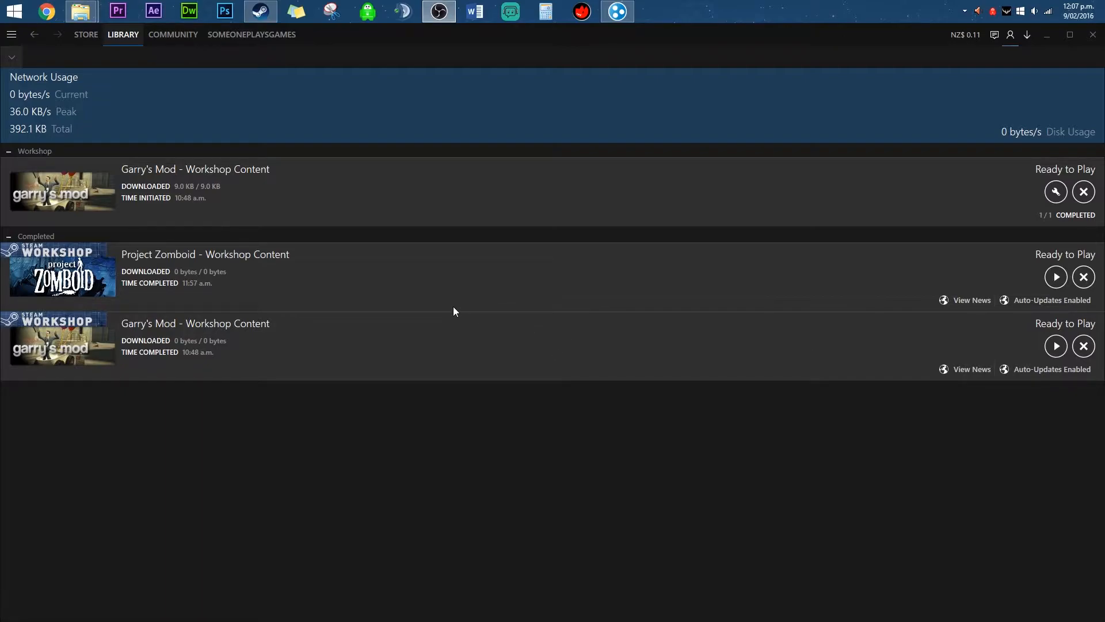
mouse_move(81, 11)
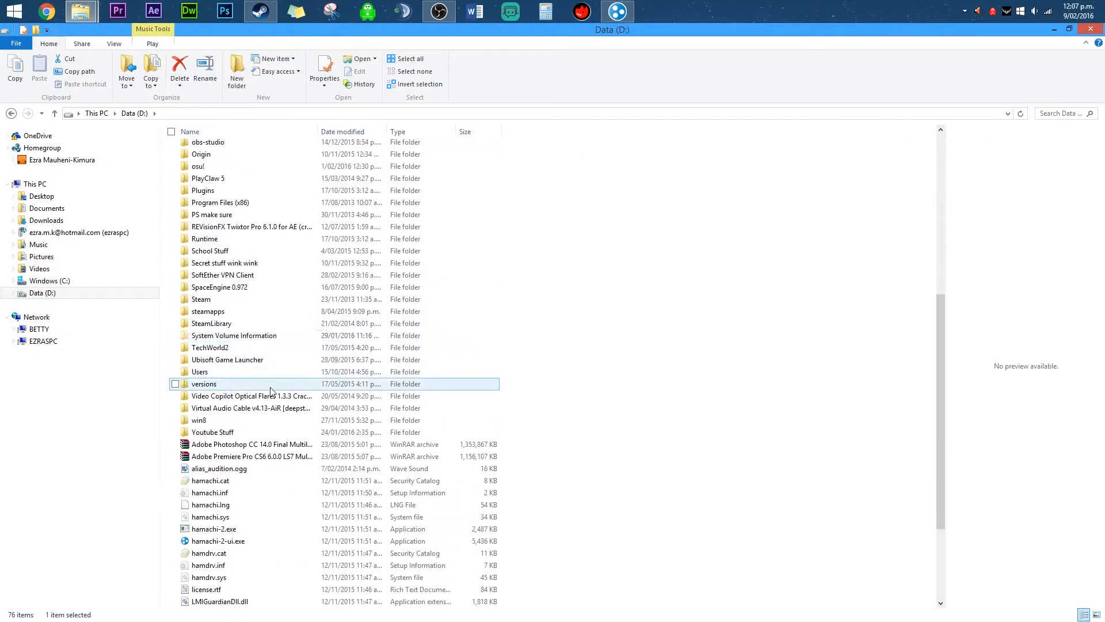
Browse from SteamLibrary through SteamApps and workshop content into the 108600 workshop folder
left_click(219, 287)
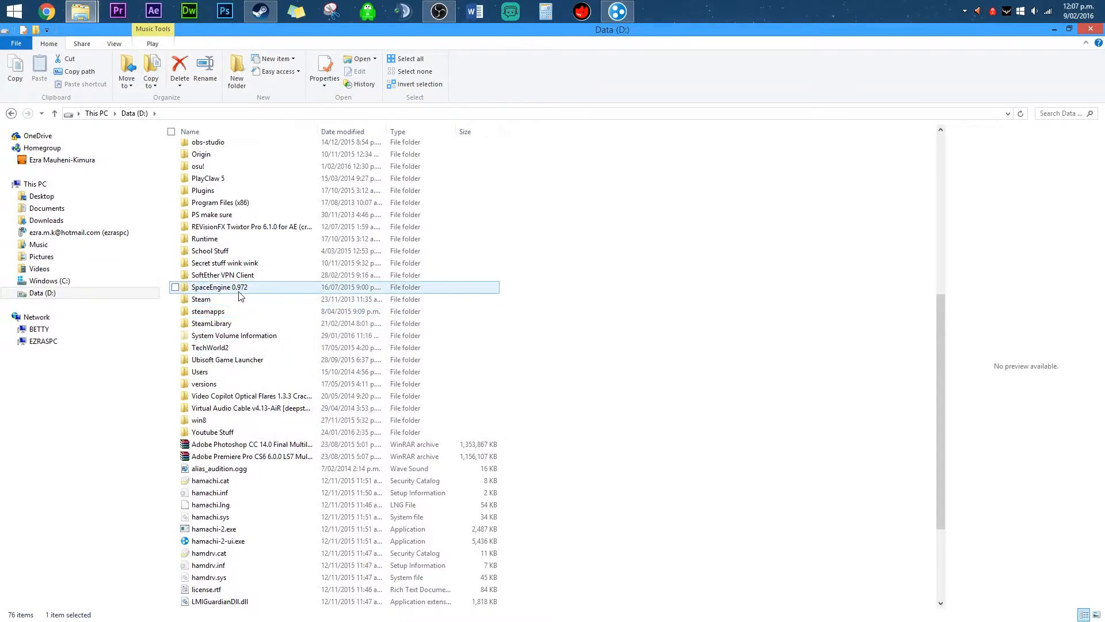
double_click(211, 323)
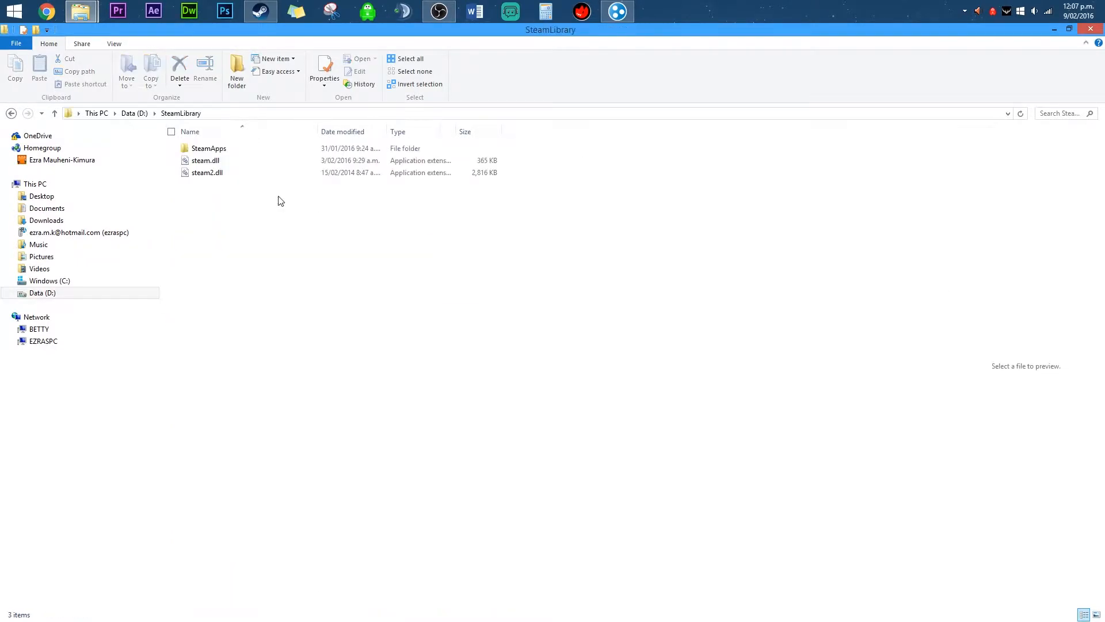
double_click(209, 148)
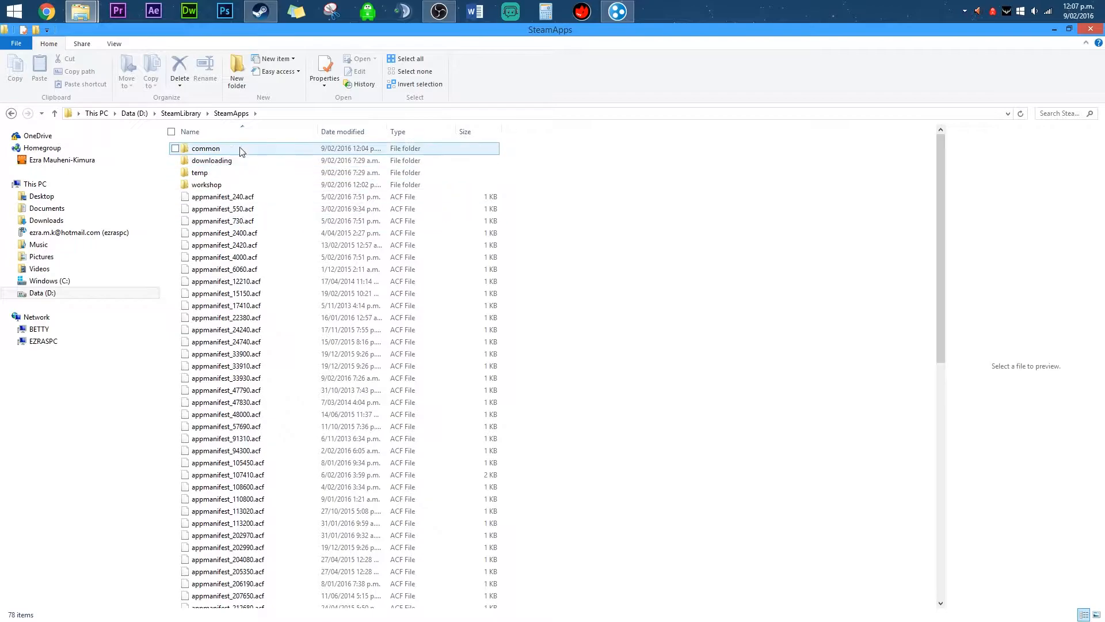
left_click(206, 184)
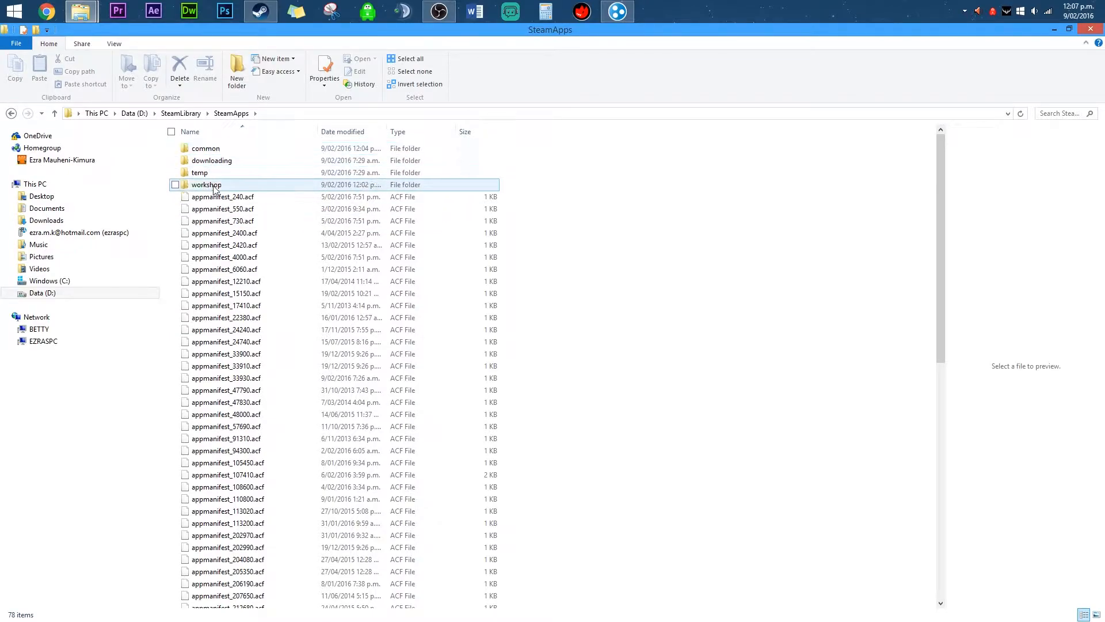
double_click(206, 184)
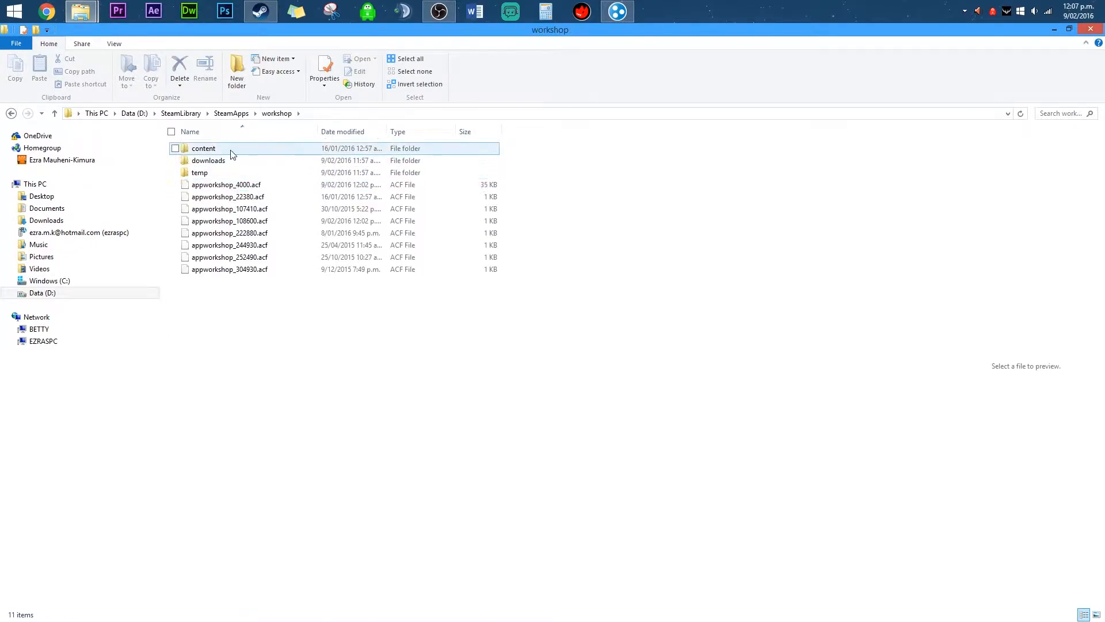
double_click(204, 148)
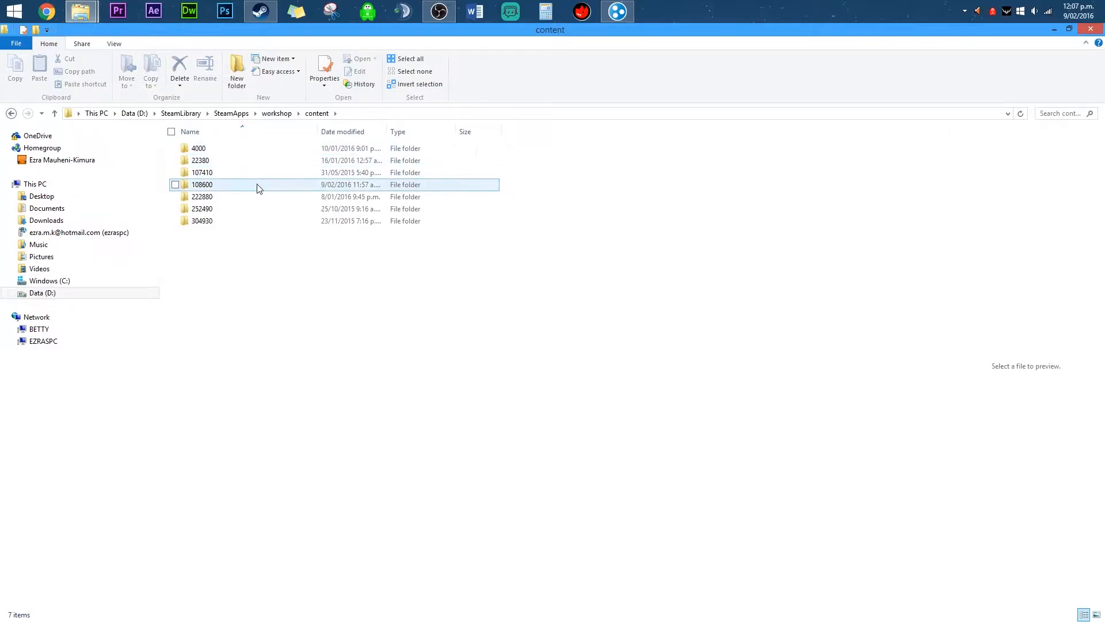
mouse_move(258, 186)
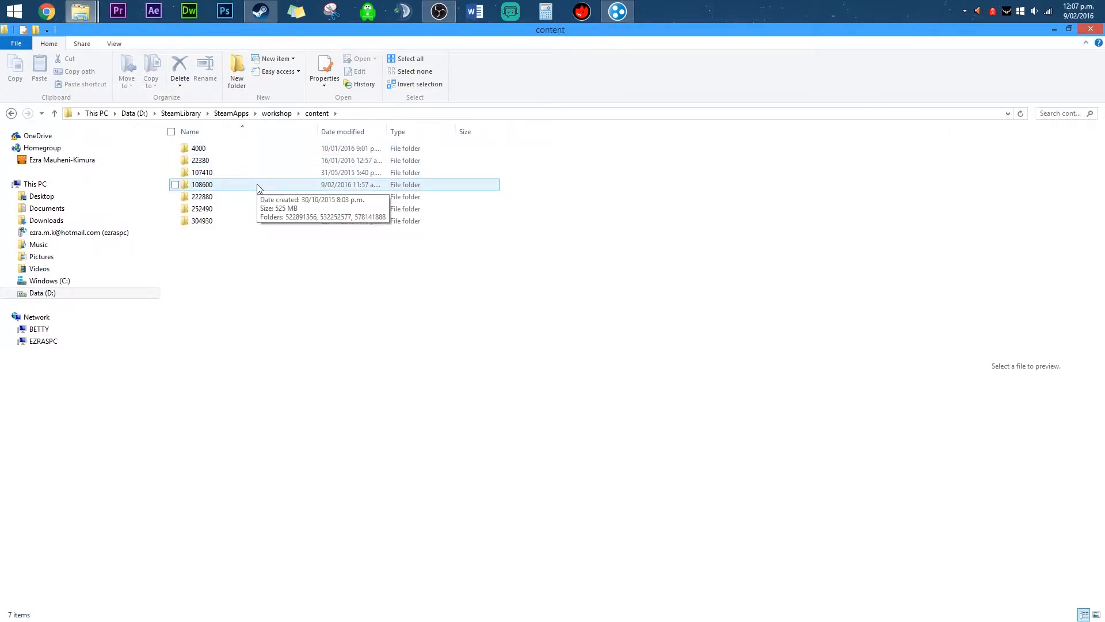
mouse_move(200, 190)
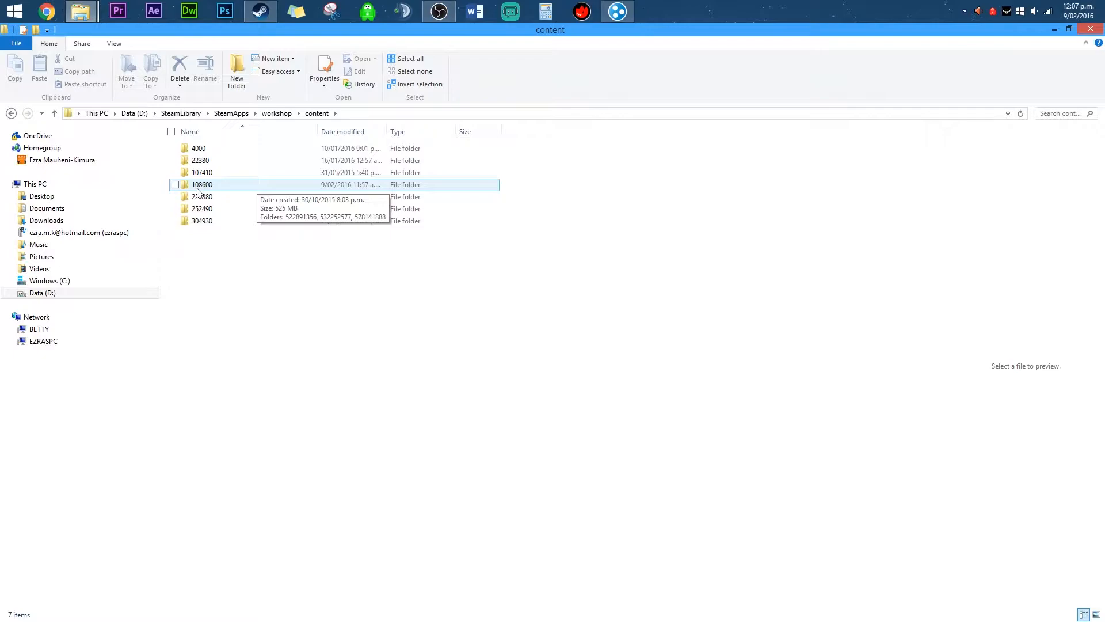
left_click(202, 184)
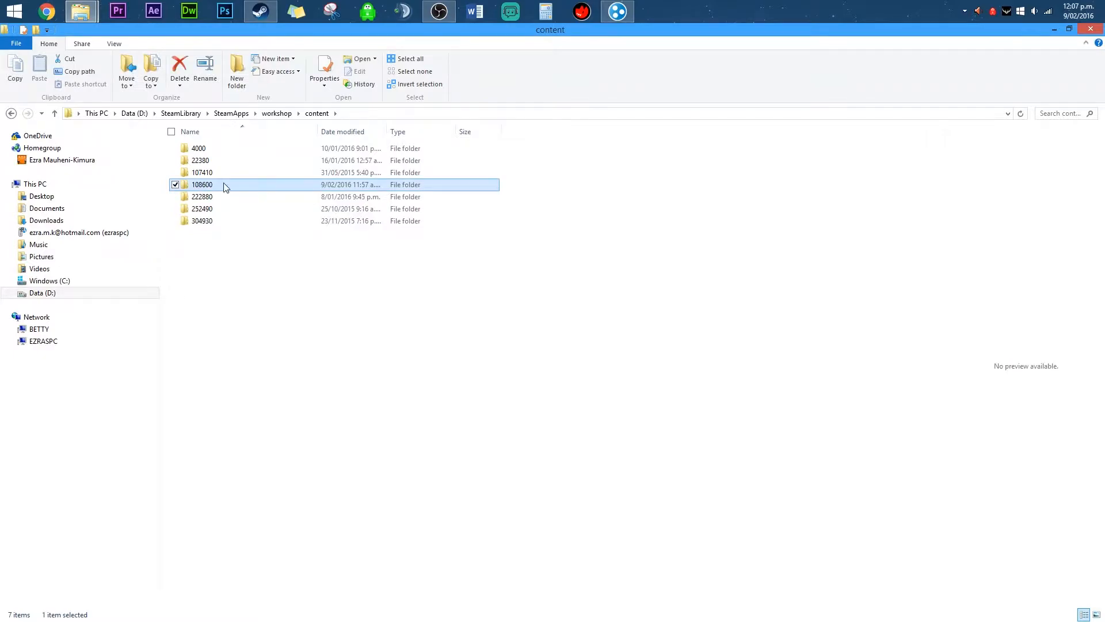
double_click(201, 184)
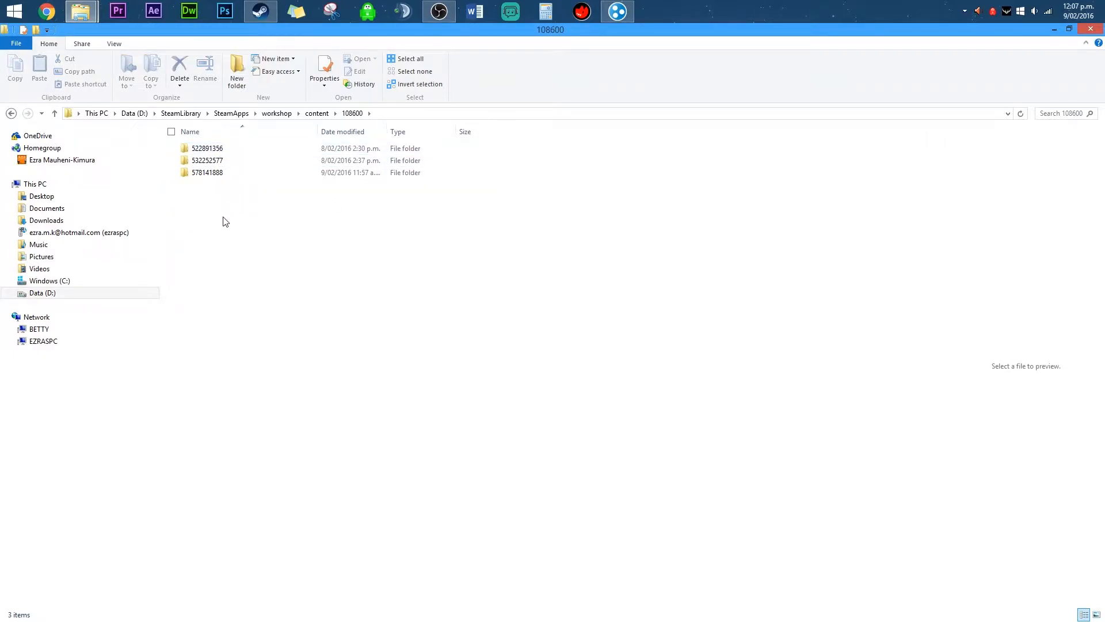
mouse_move(286, 220)
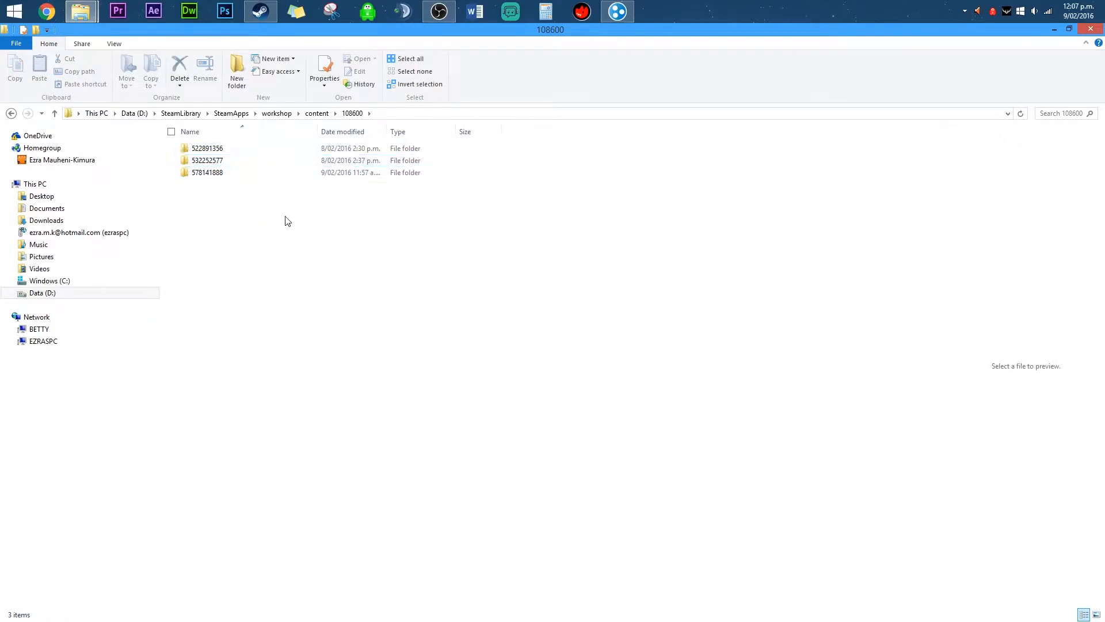
Open the New Denver, BC mod's media\maps folder to reach the NewDenver map folder
left_click(207, 172)
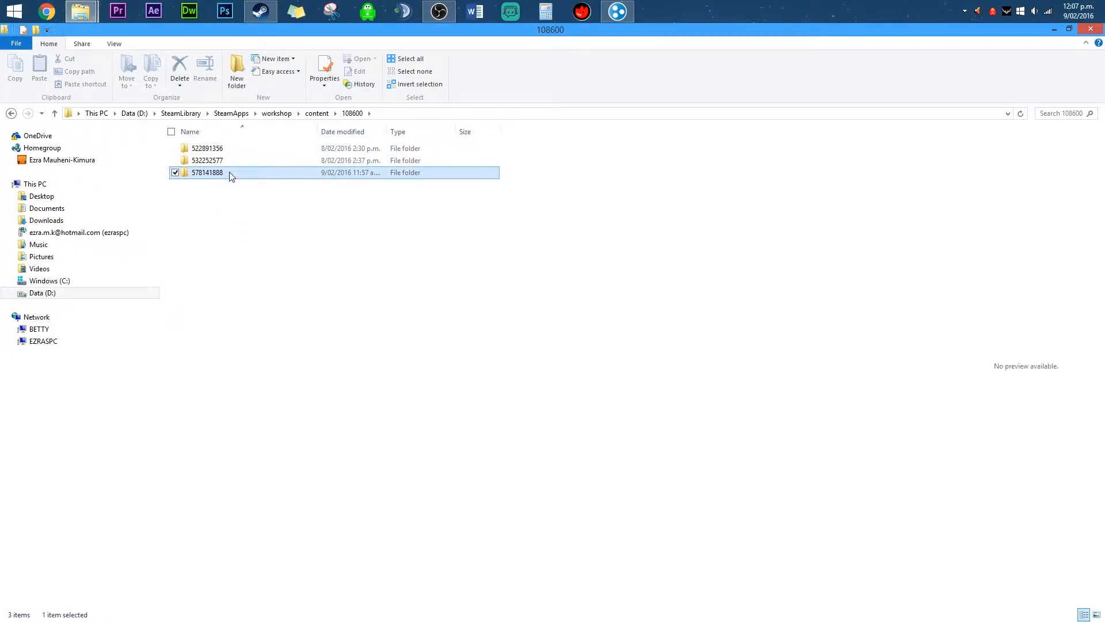
double_click(207, 172)
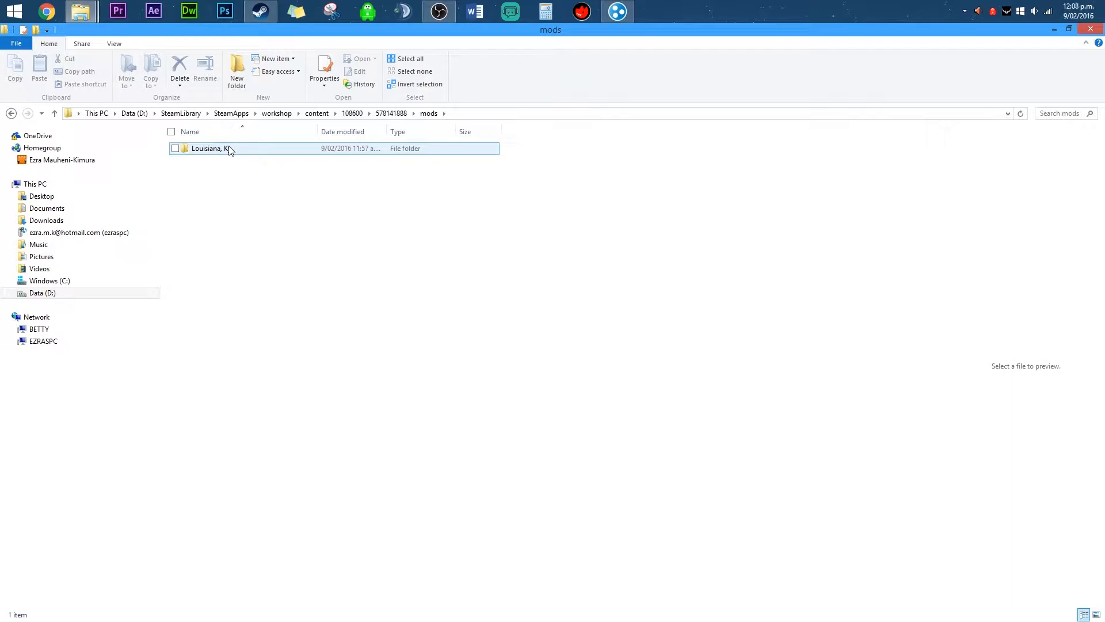
double_click(208, 148)
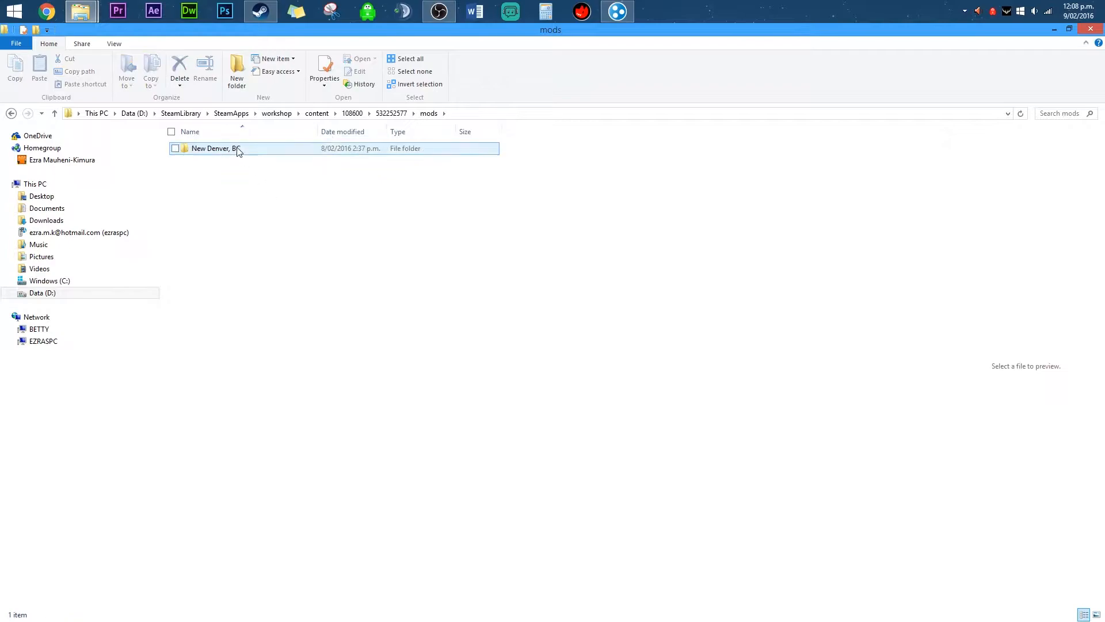
double_click(211, 148)
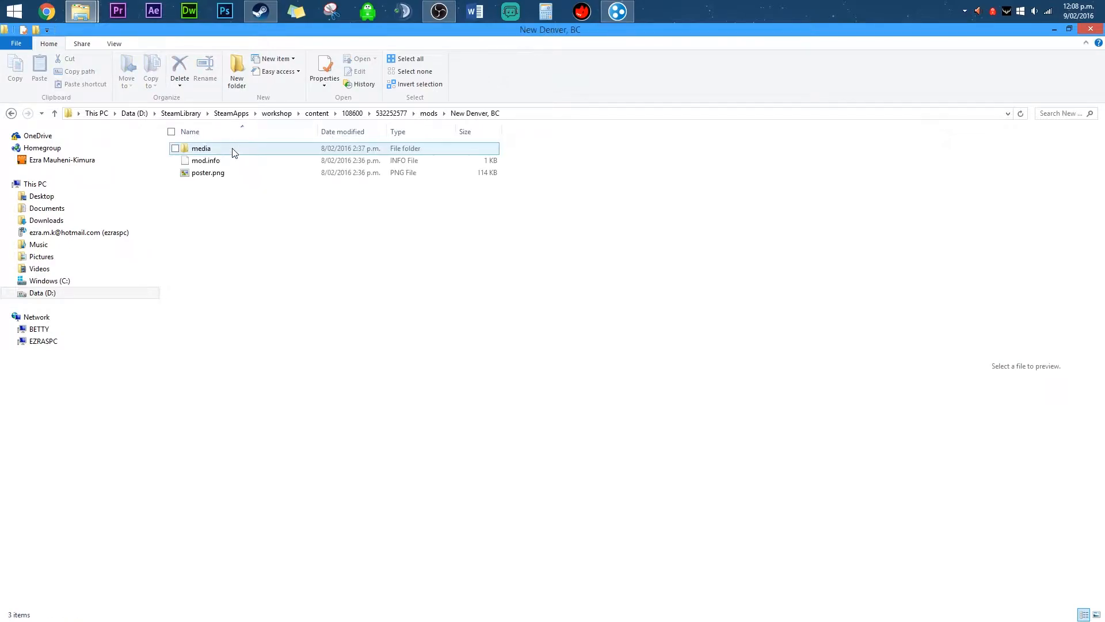
left_click(233, 148)
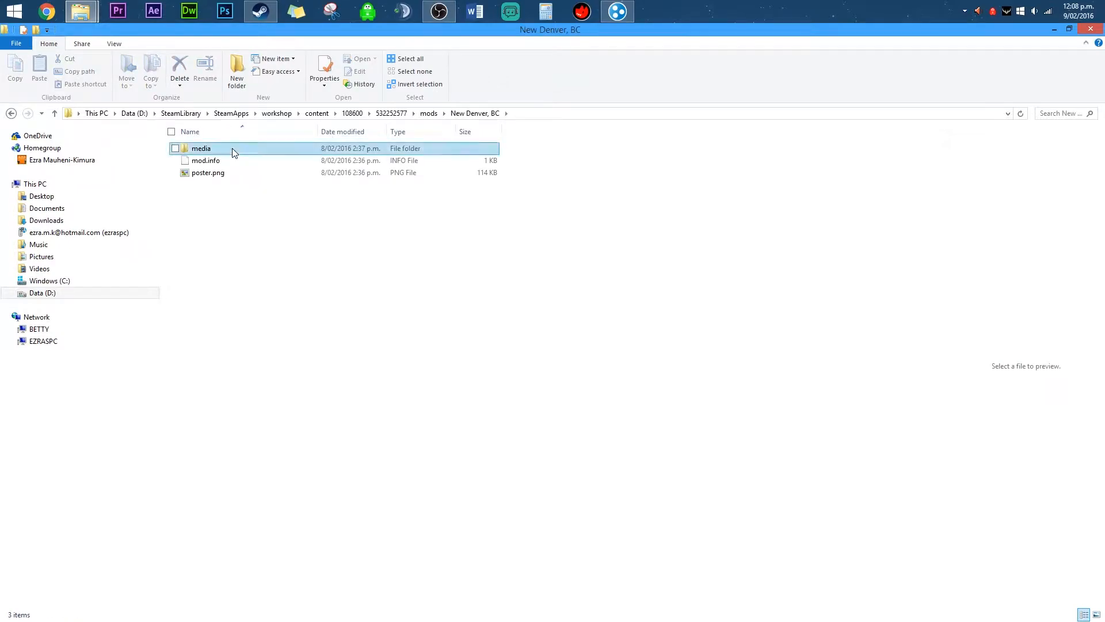
double_click(200, 148)
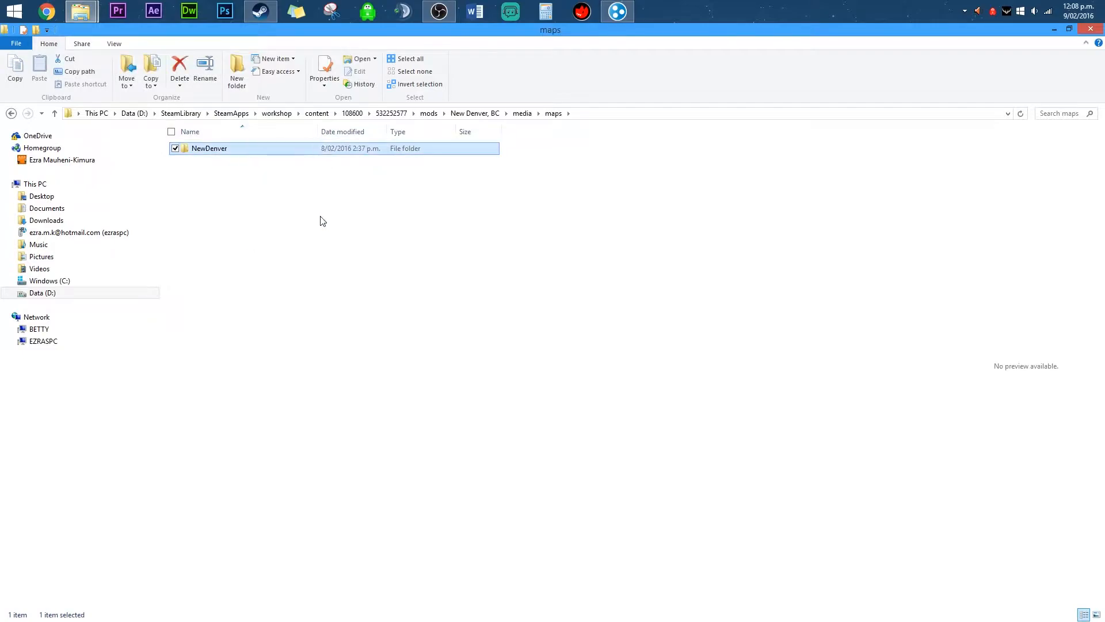
mouse_move(314, 250)
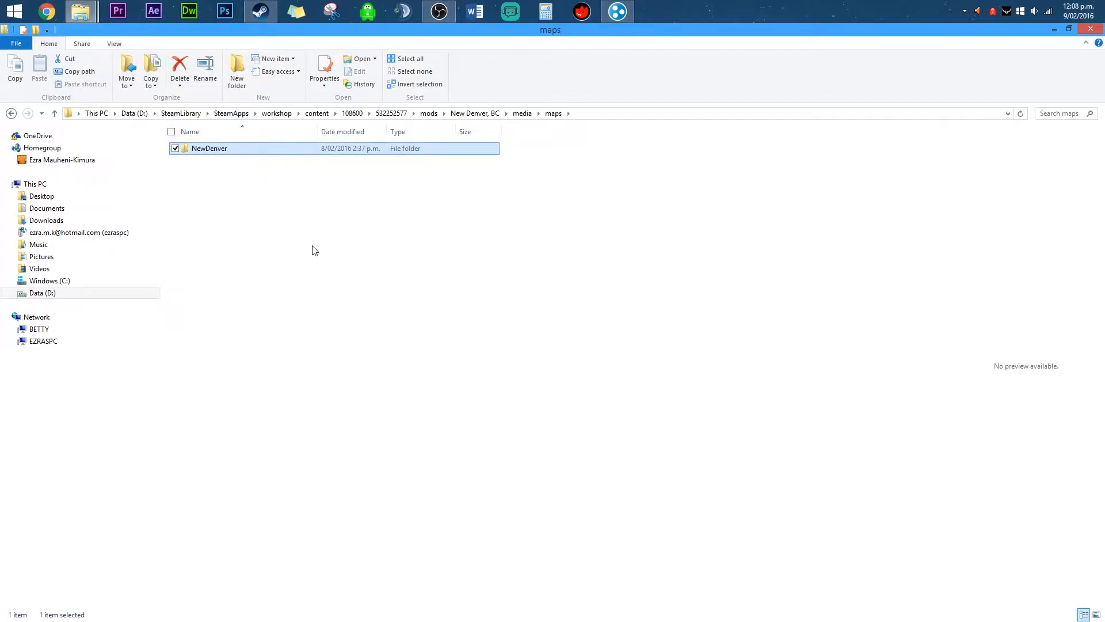
double_click(209, 148)
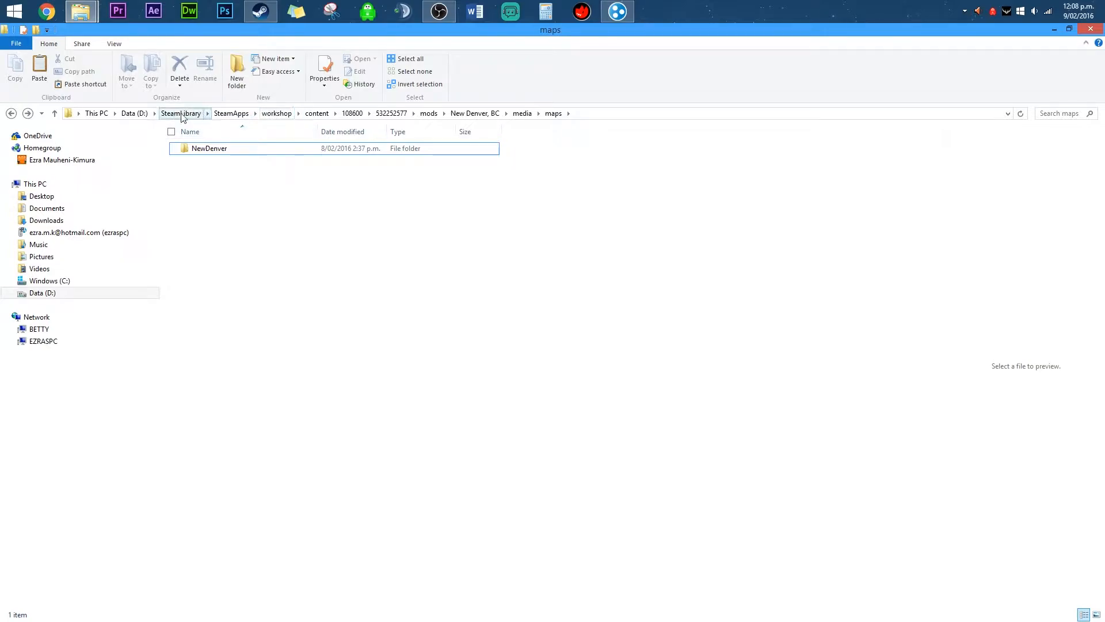
Go to SteamApps\common\ProjectZomboid\media\maps, the game's own maps folder
left_click(230, 112)
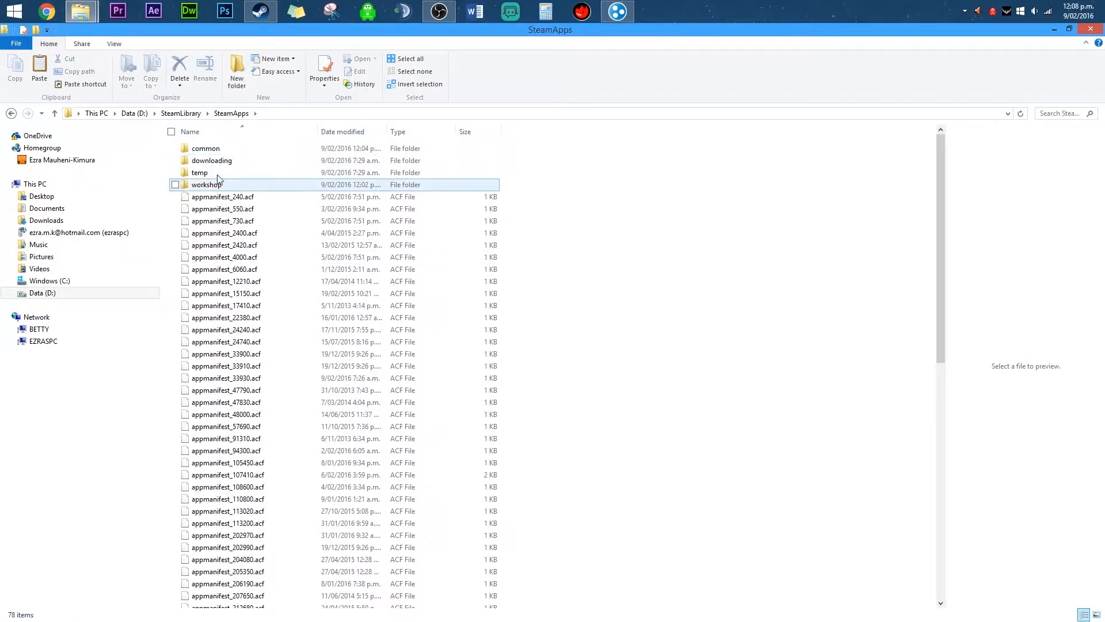
double_click(205, 148)
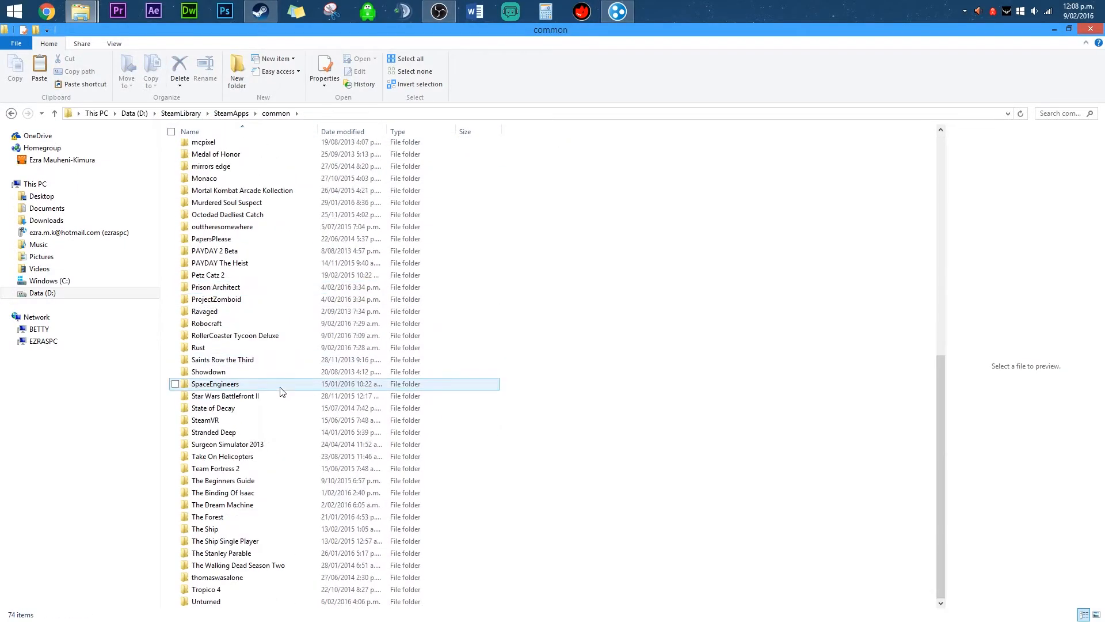
double_click(217, 298)
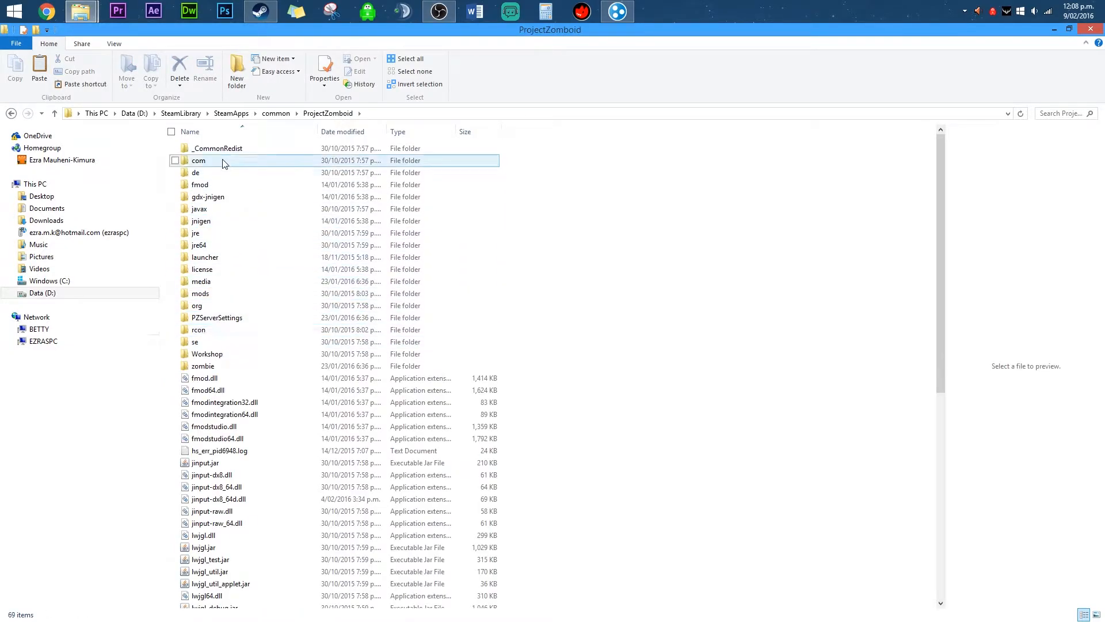
double_click(201, 282)
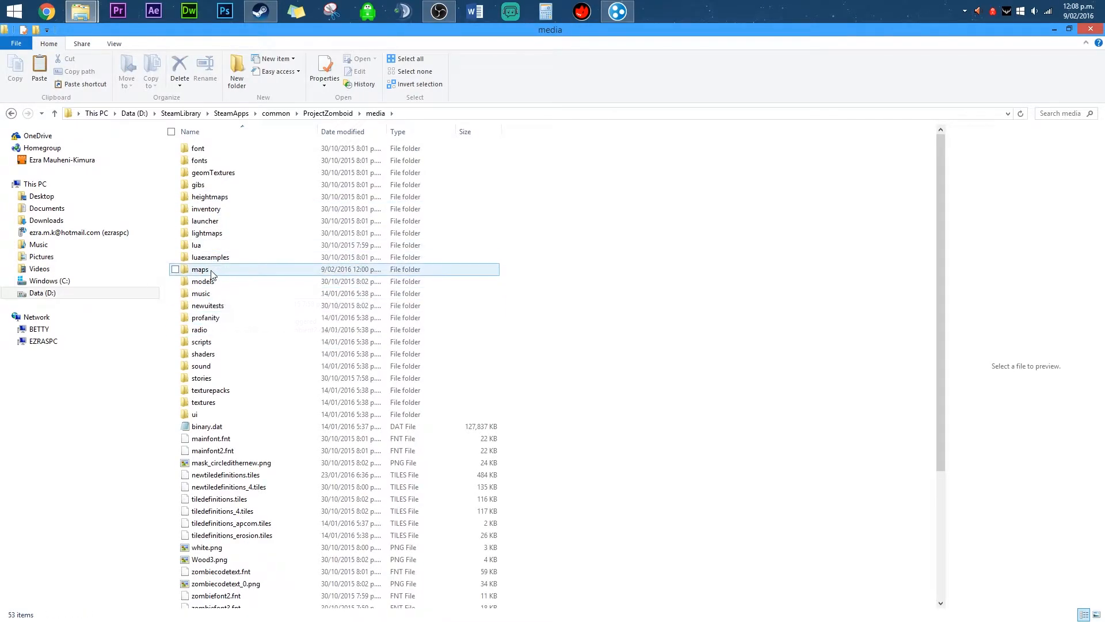
double_click(200, 269)
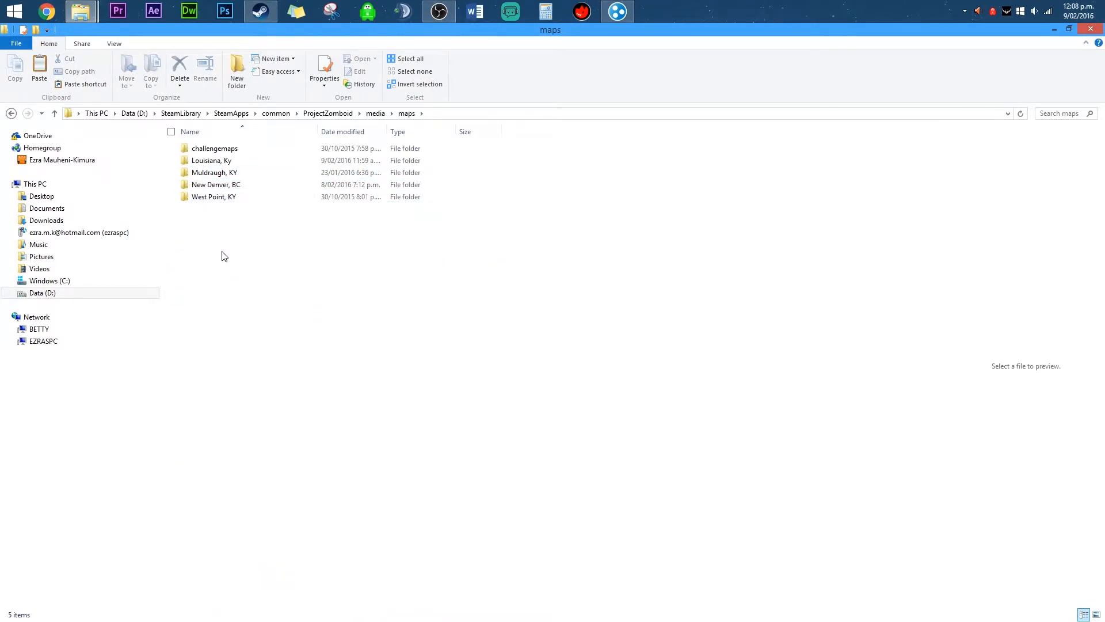
Paste the NewDenver folder into maps, then delete it to the Recycle Bin
left_click(237, 67)
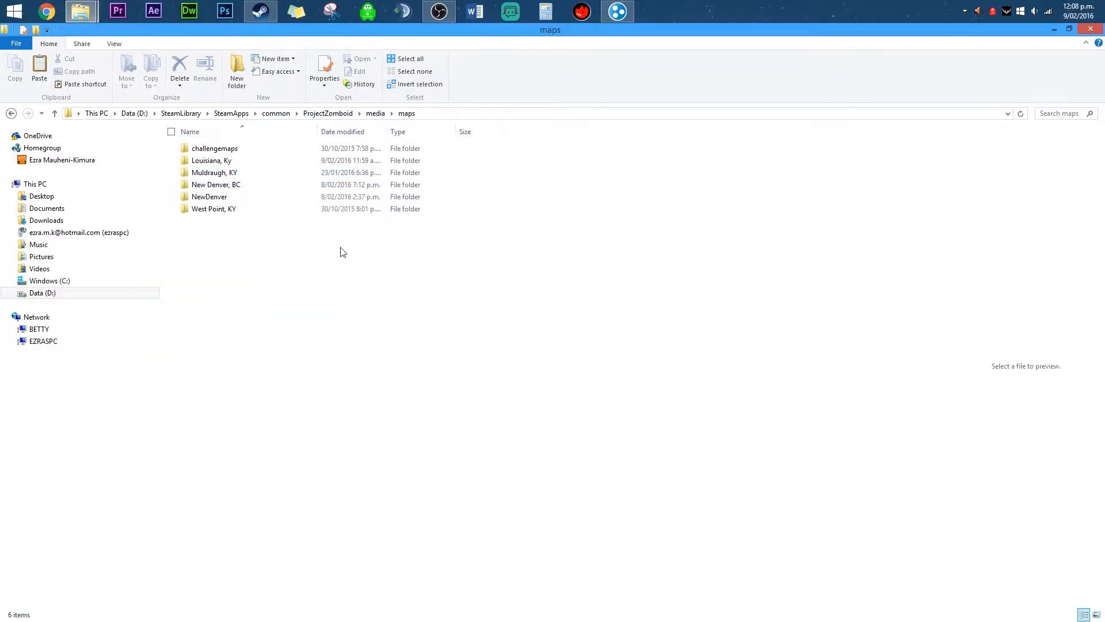
left_click(209, 197)
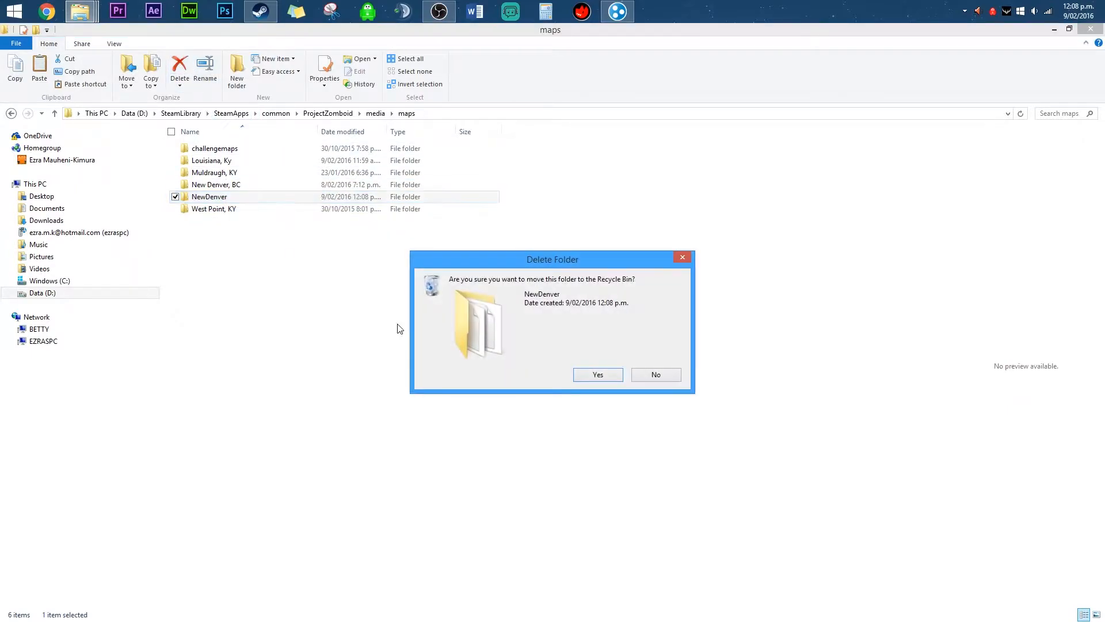
left_click(596, 374)
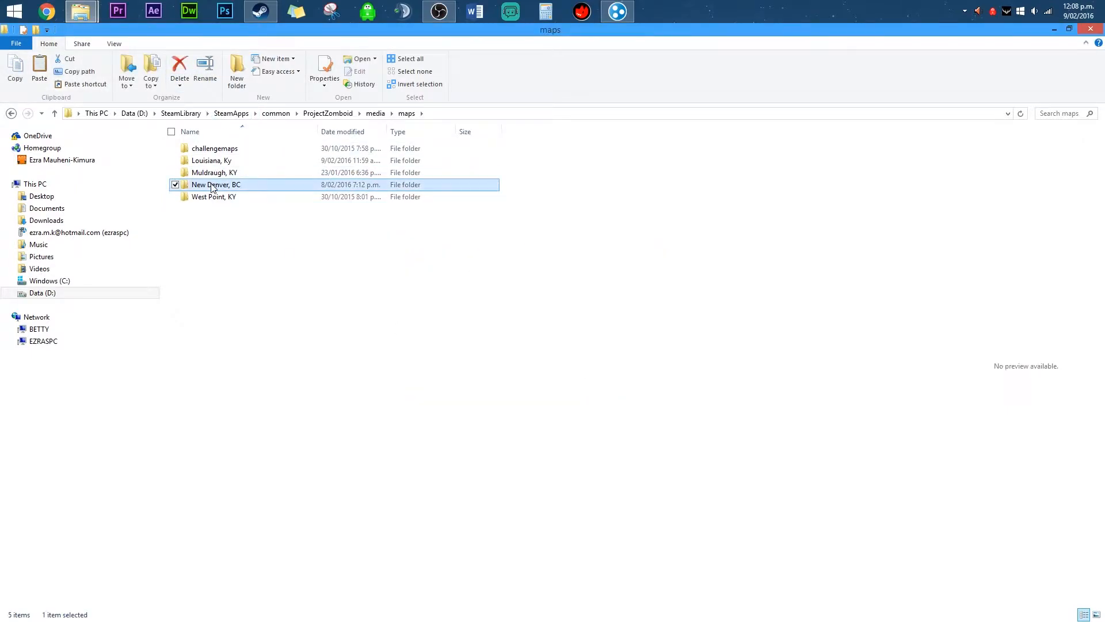
mouse_move(226, 190)
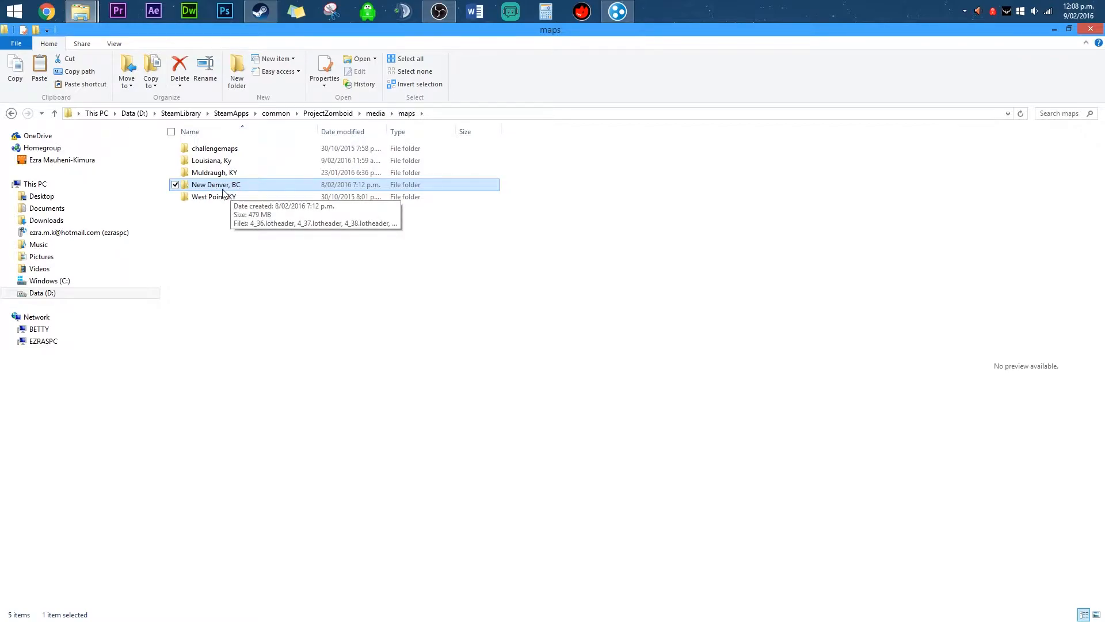
mouse_move(261, 196)
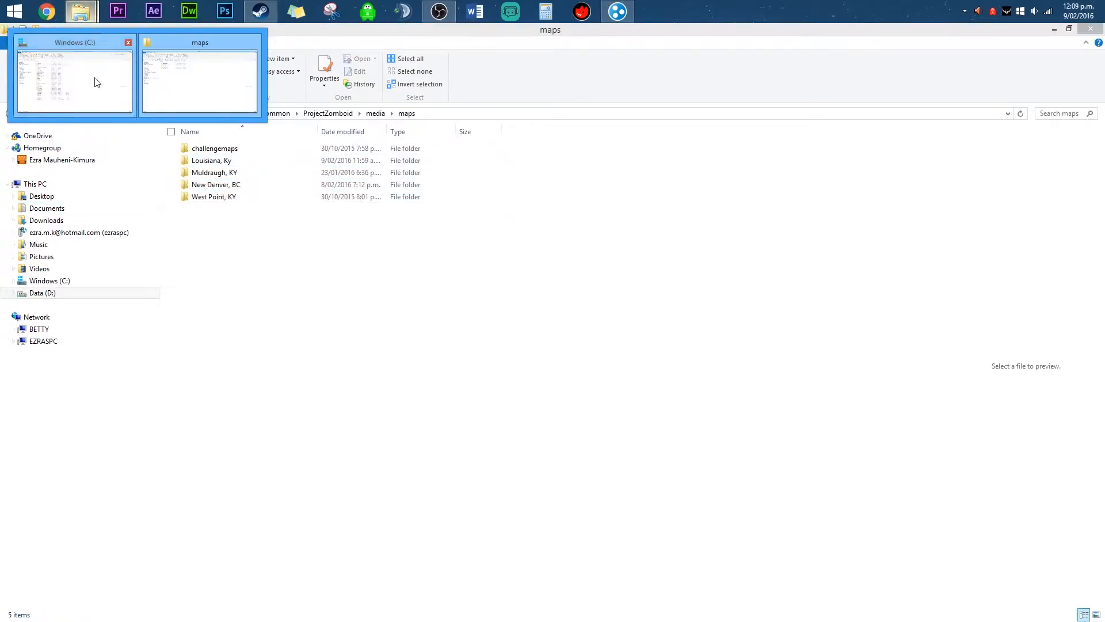
In the C: window, go to Users > profile > Zomboid > Server
left_click(75, 78)
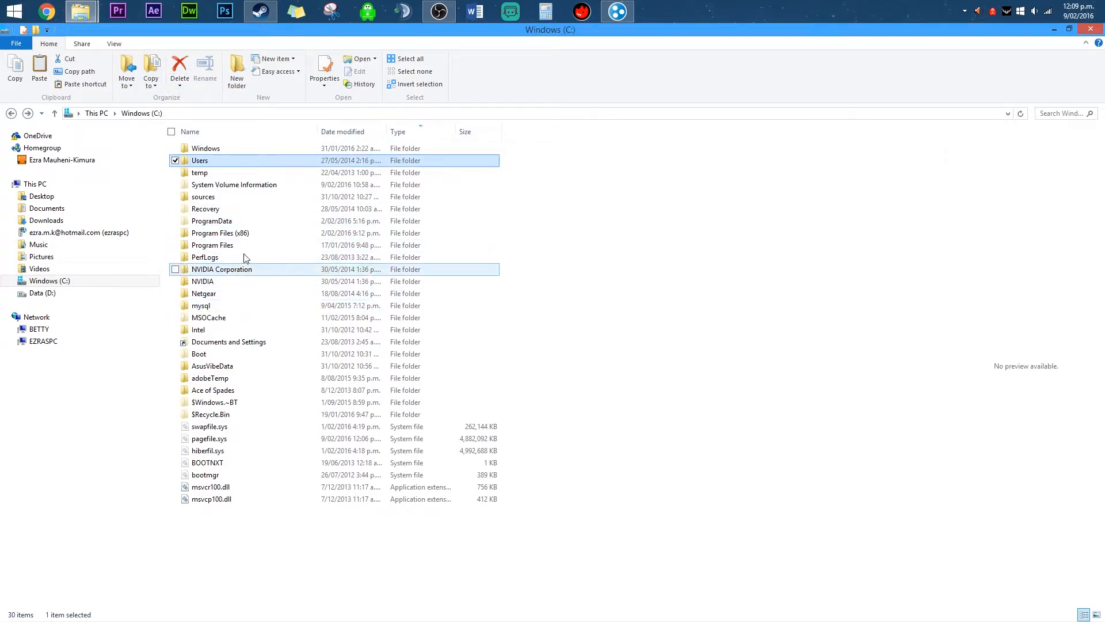
double_click(200, 160)
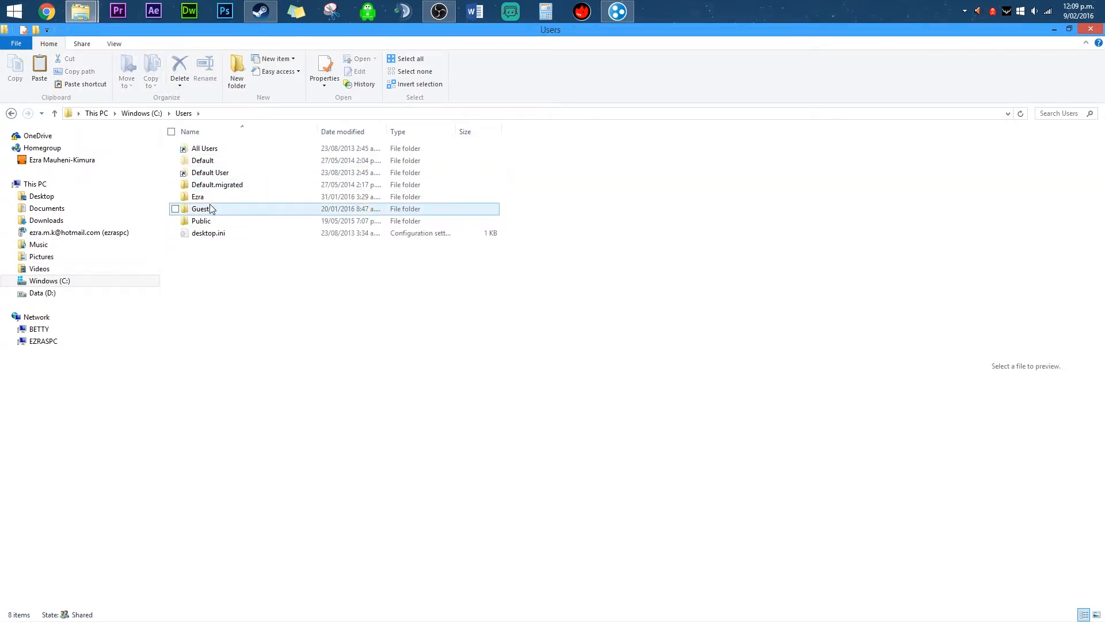
double_click(197, 197)
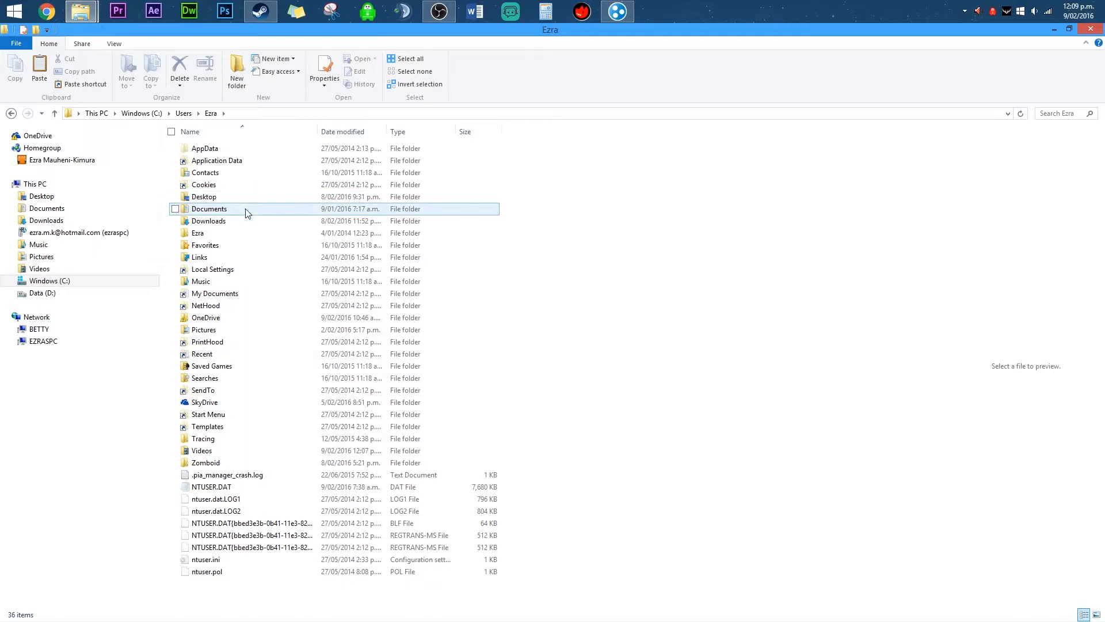
double_click(205, 462)
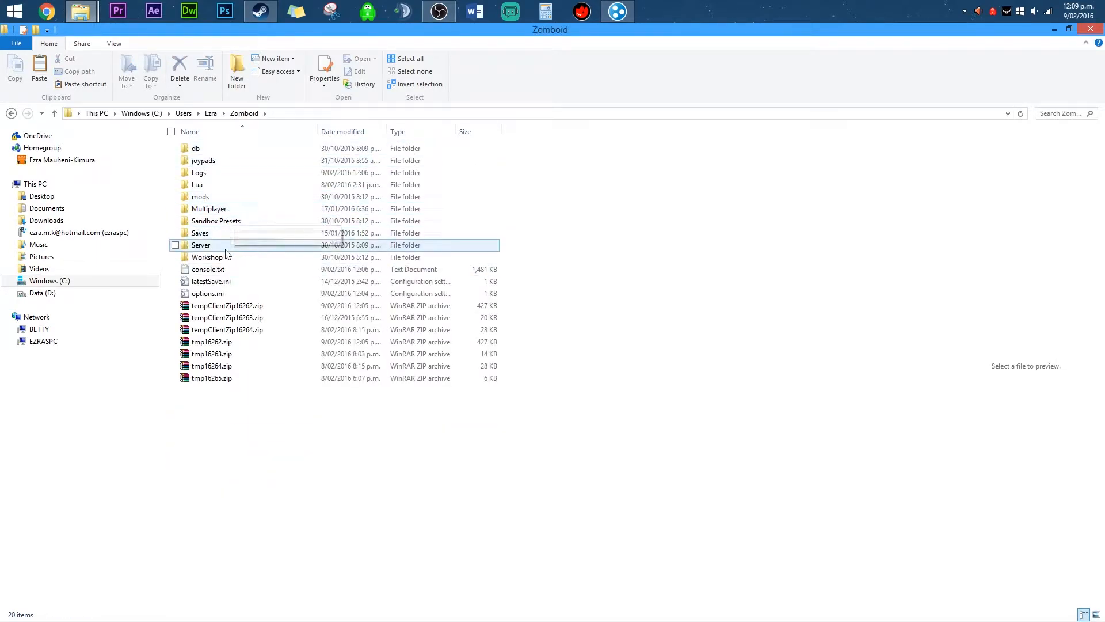
double_click(201, 245)
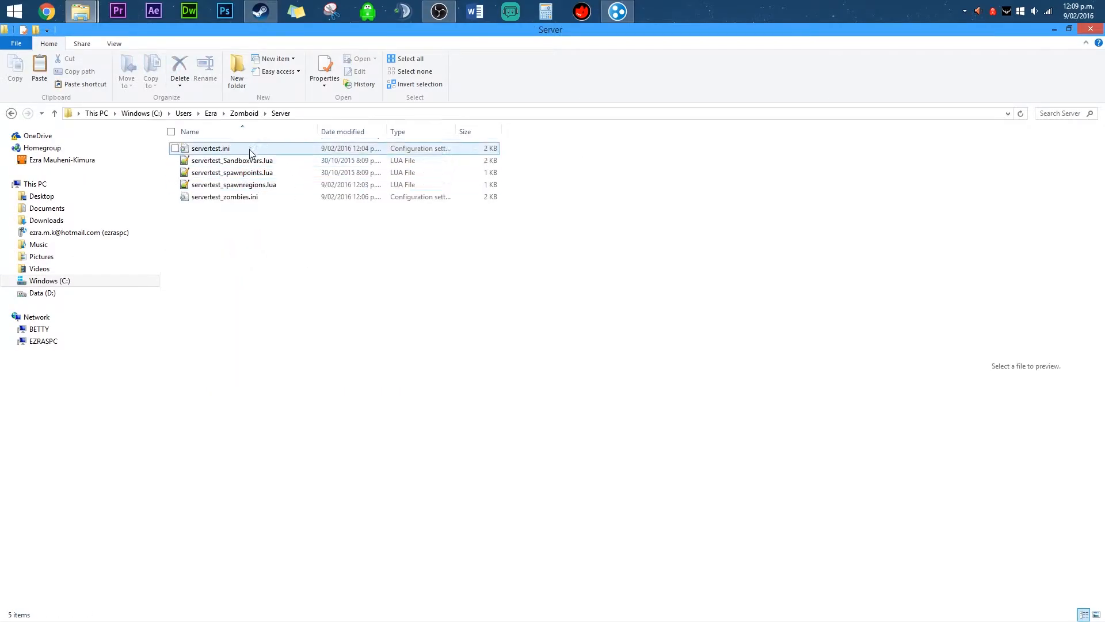
Open servertest.ini and servertest_spawnregions.lua in Notepad++
right_click(210, 148)
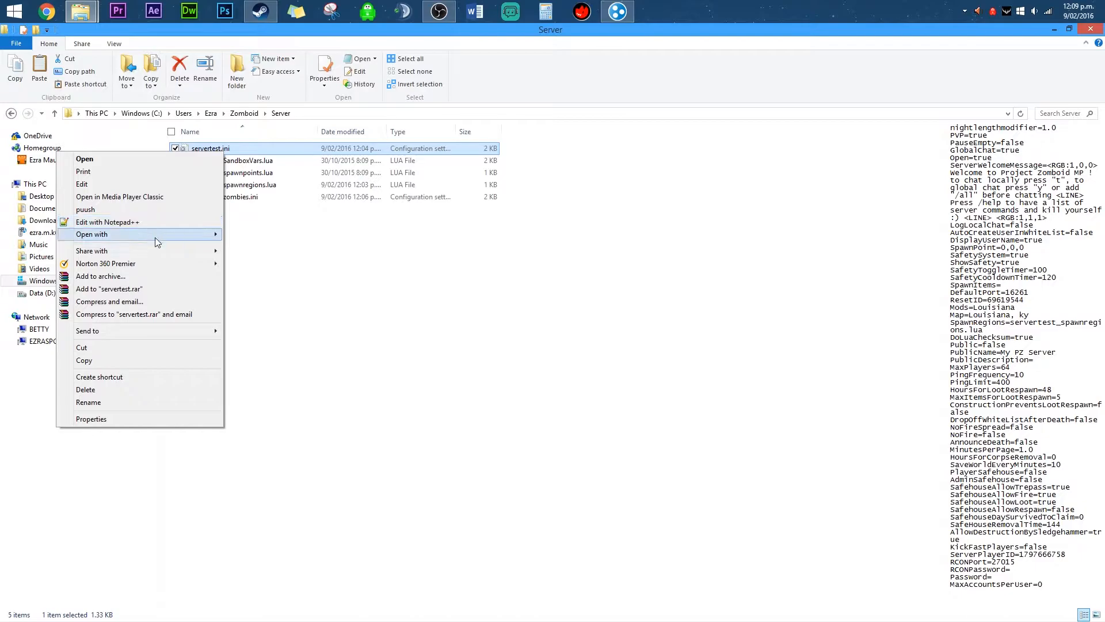
left_click(108, 221)
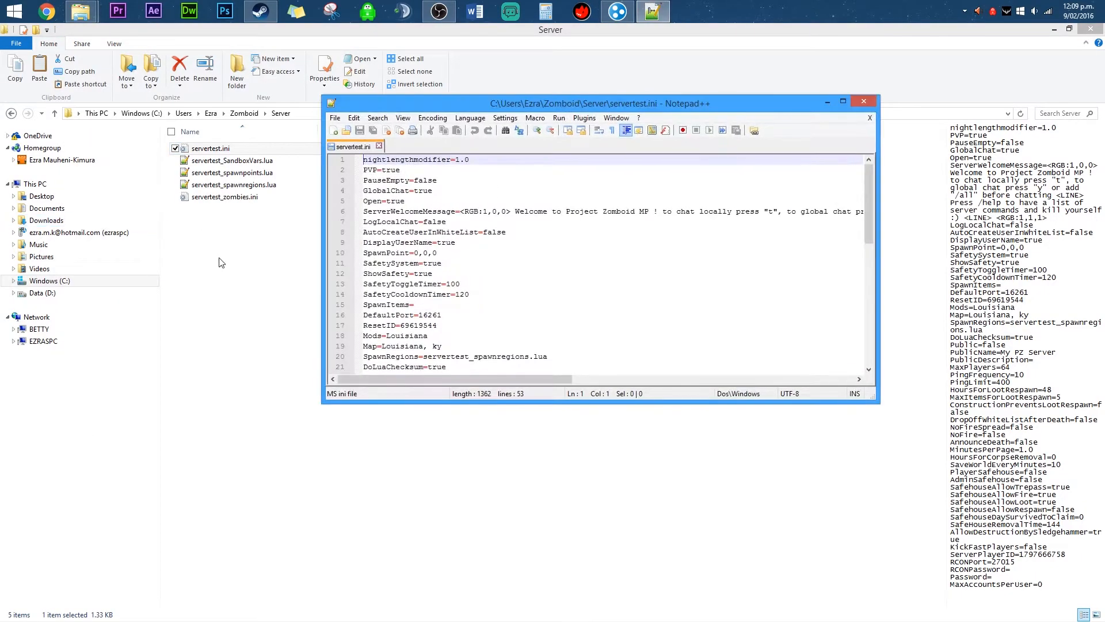
left_click(862, 100)
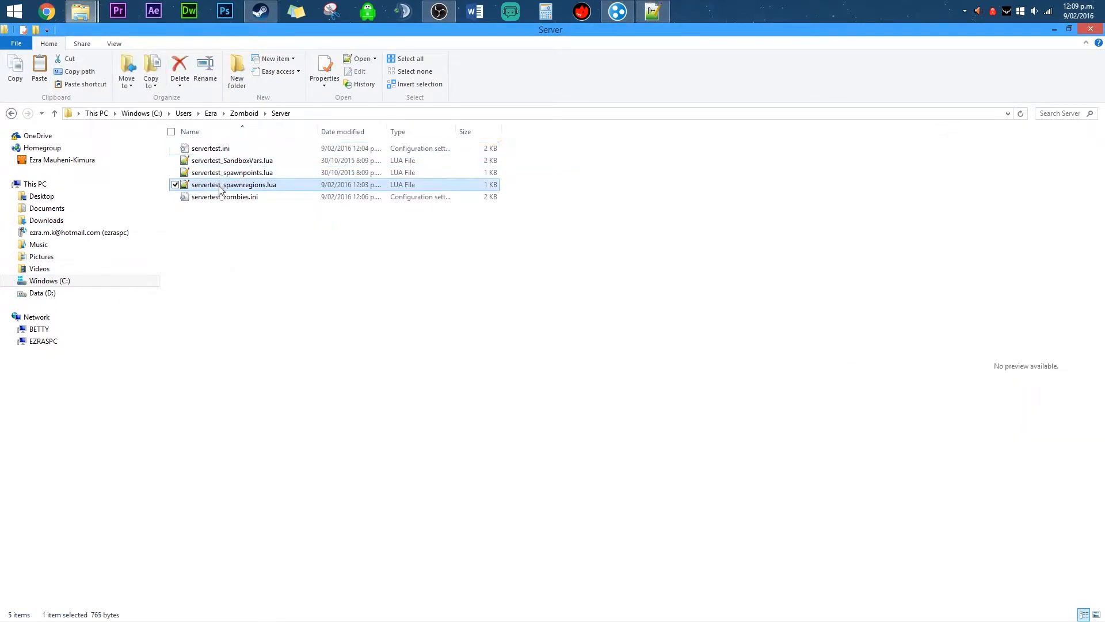
double_click(234, 184)
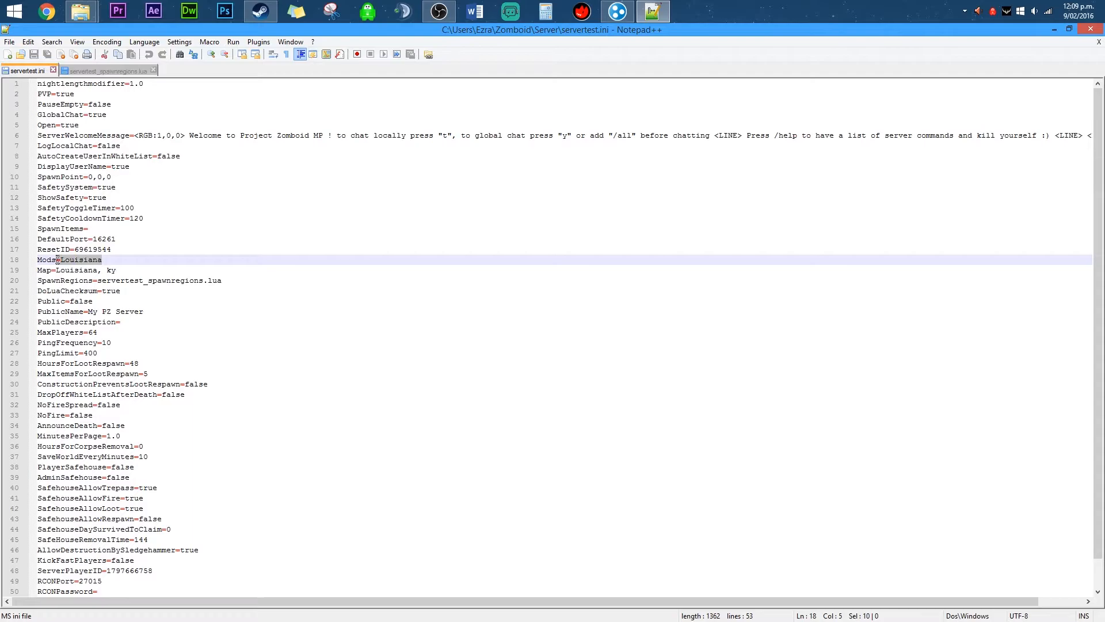
Replace Louisiana with NewDenver on the Mods= line of servertest.ini
double_click(79, 260)
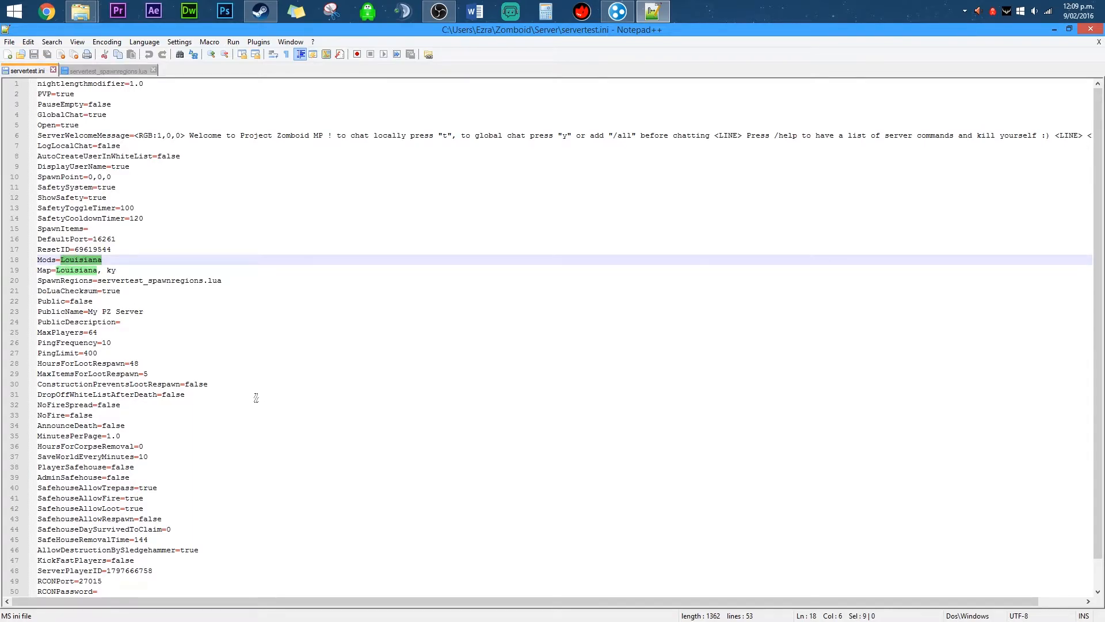
mouse_move(248, 395)
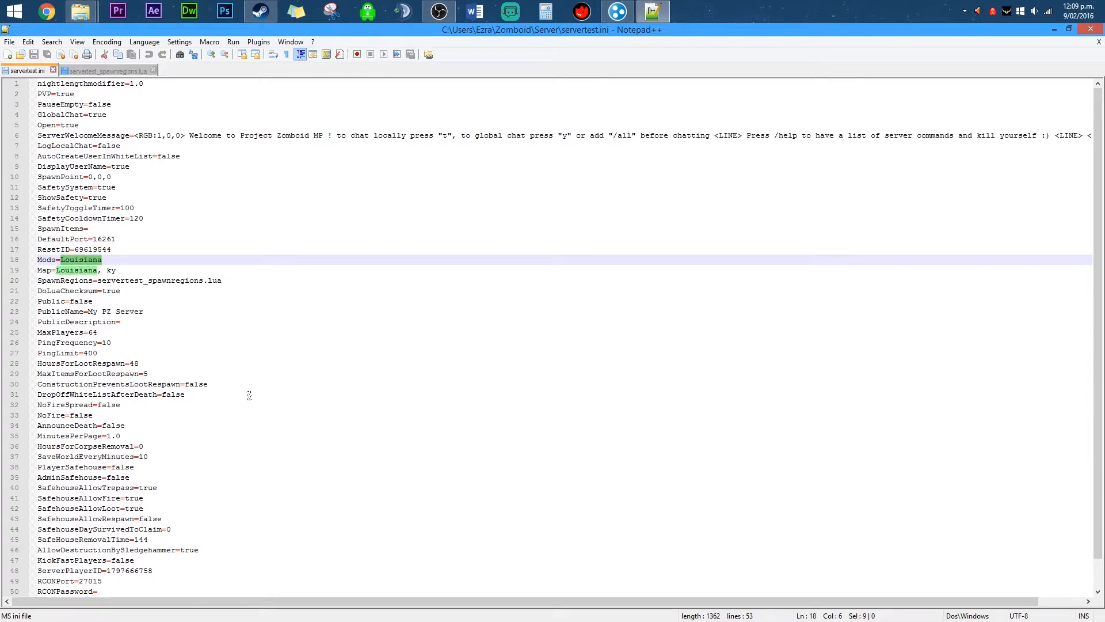
type("New")
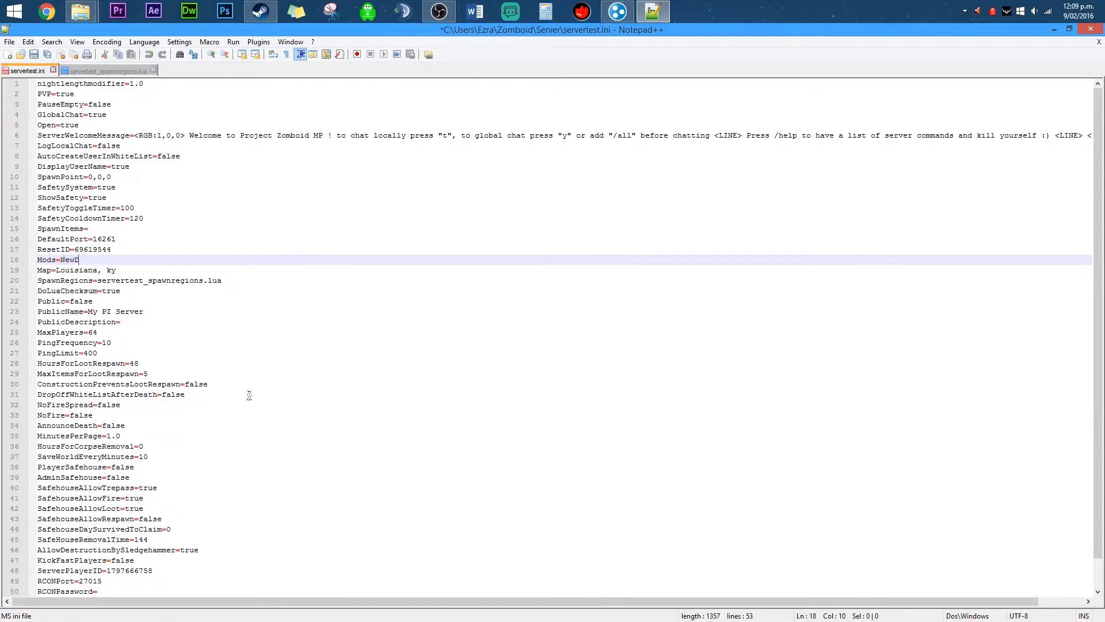
type("Denver")
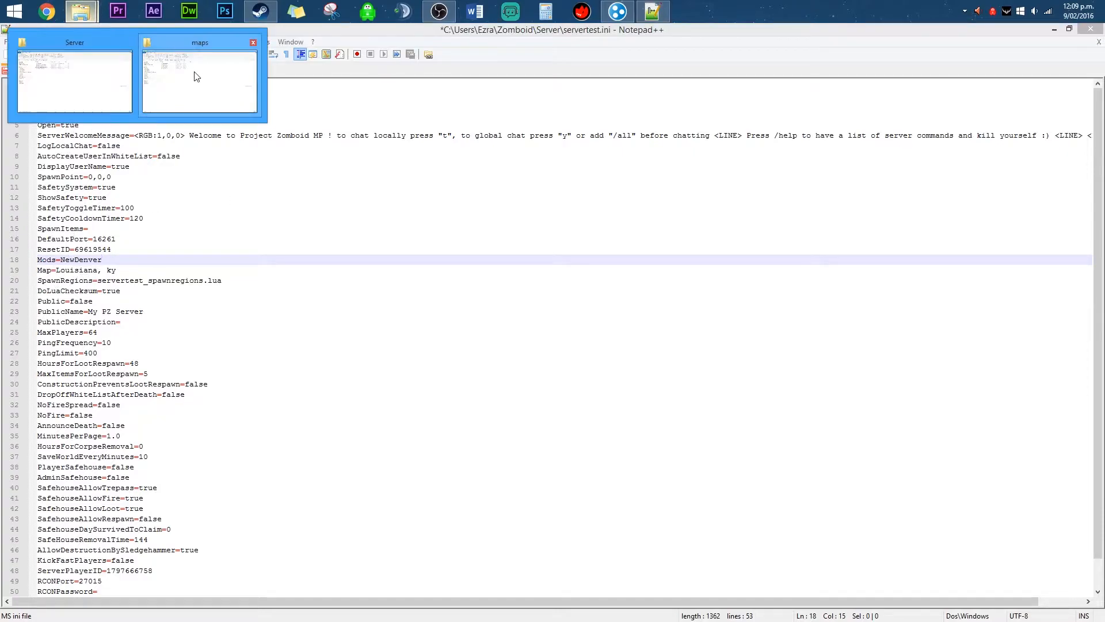
left_click(200, 81)
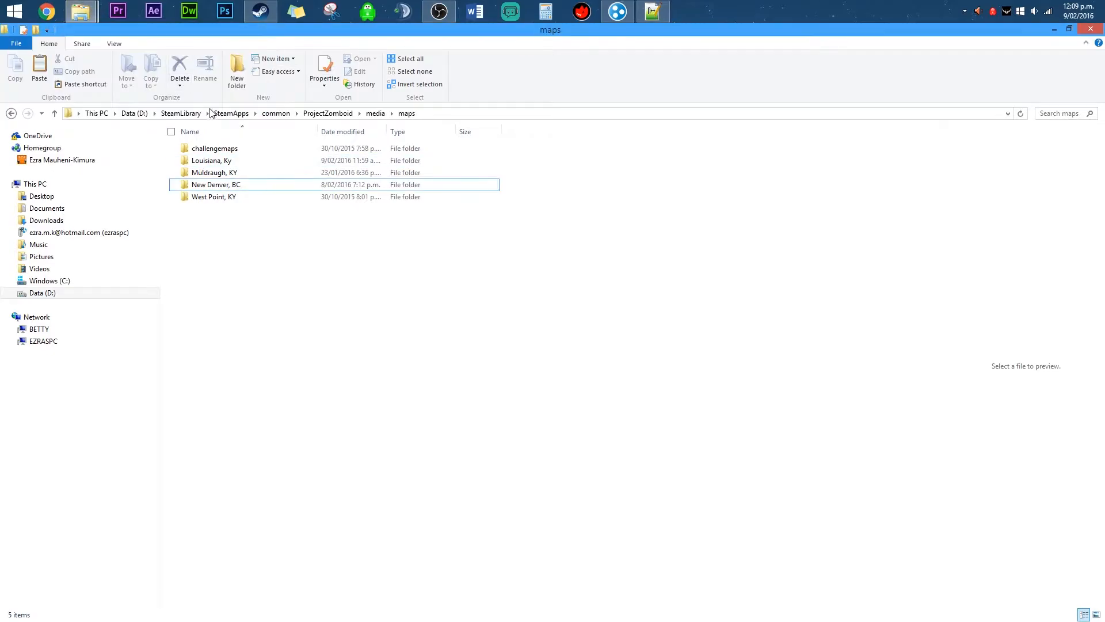
left_click(230, 112)
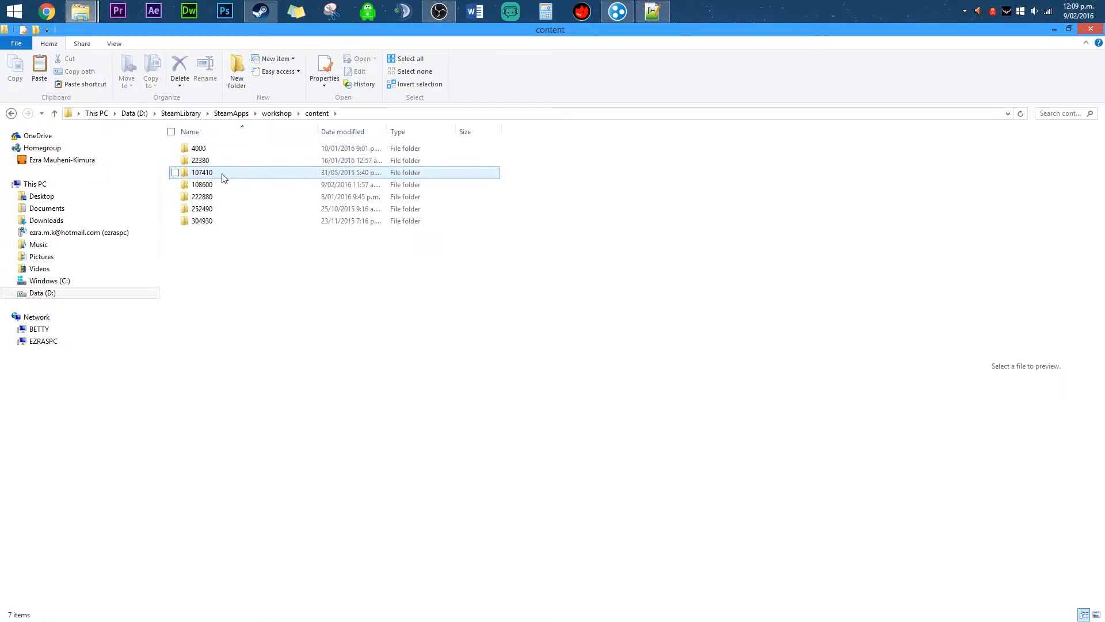
double_click(202, 185)
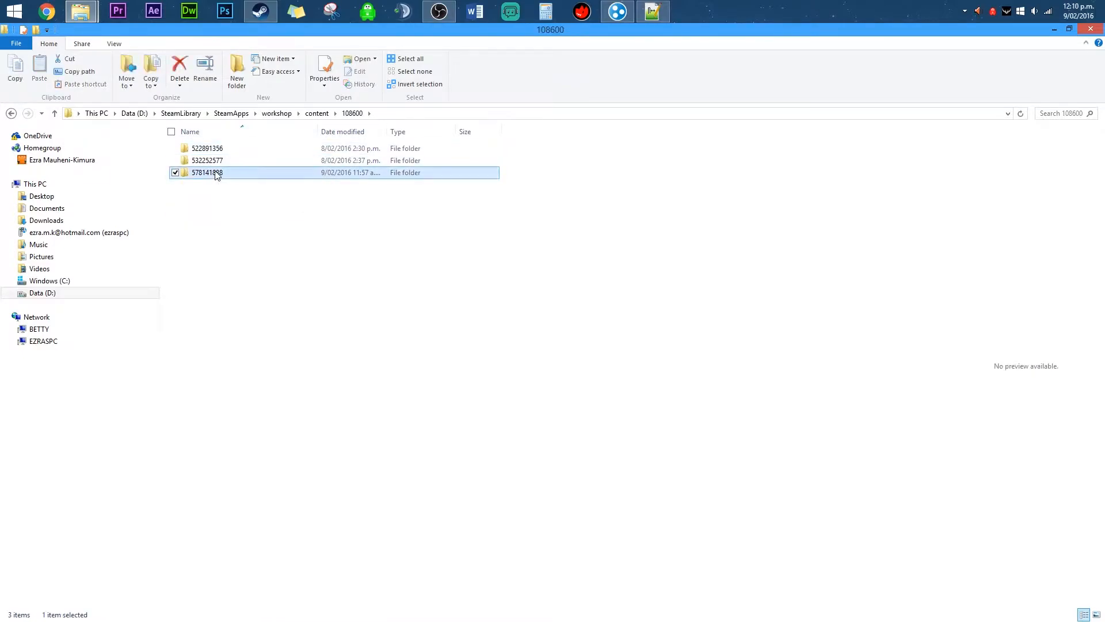
double_click(208, 160)
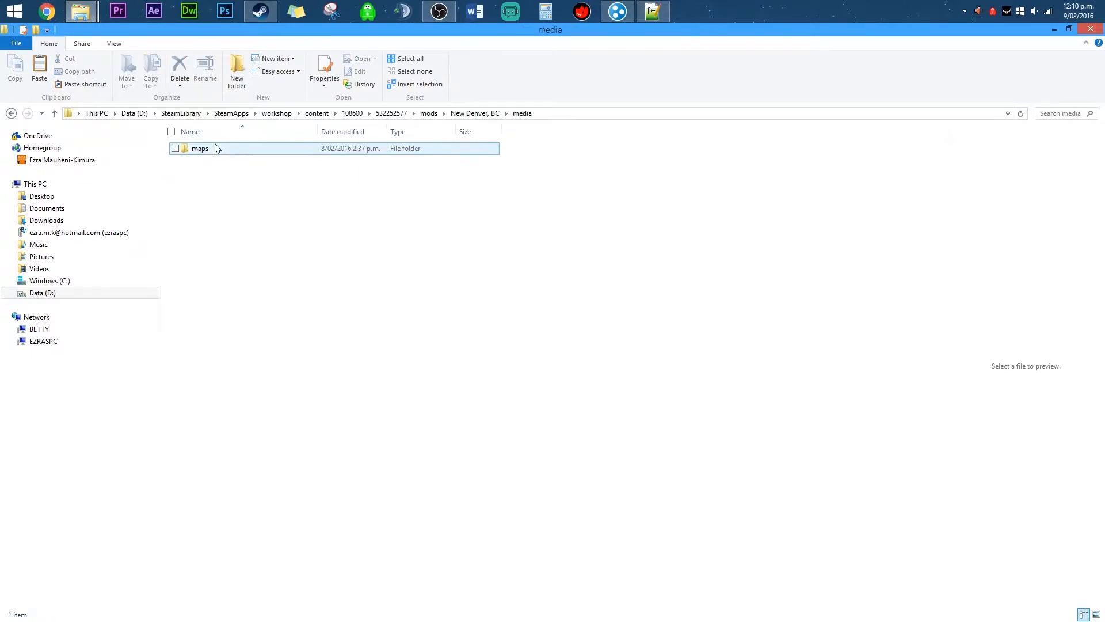
double_click(200, 148)
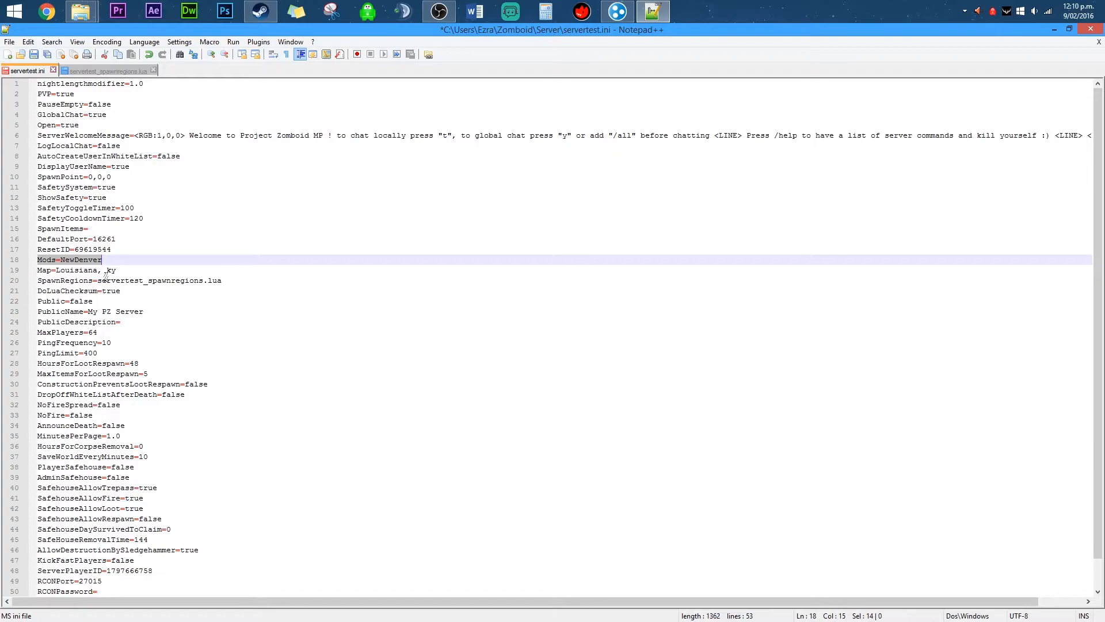
Change the Map= value from Louisiana, ky to 'New Denver, Bc' and save servertest.ini
left_click(106, 270)
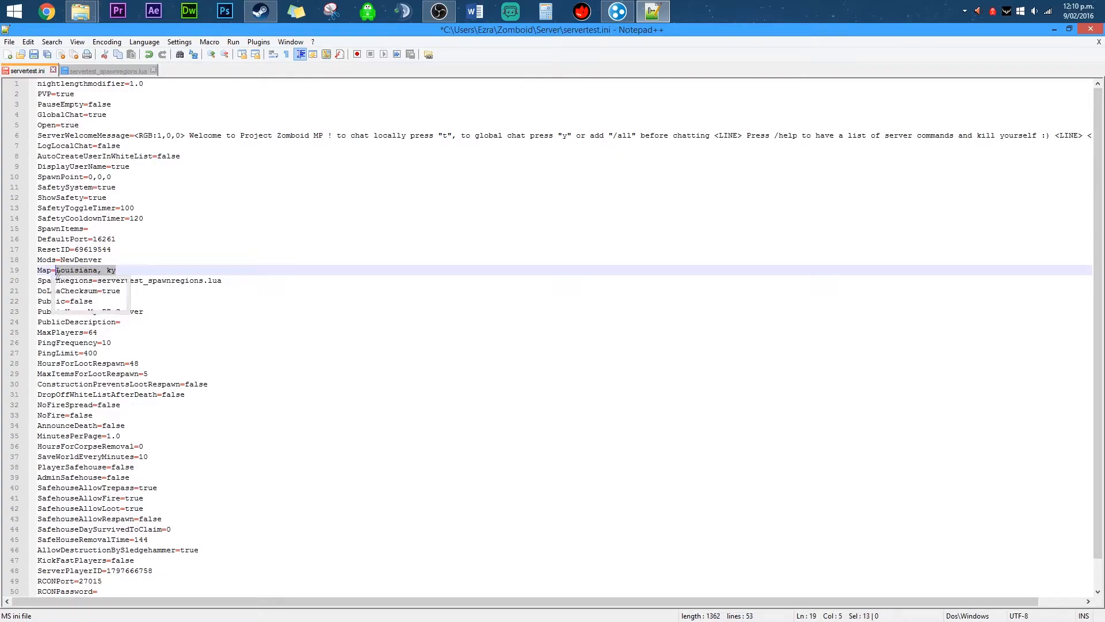
type("New Denver,")
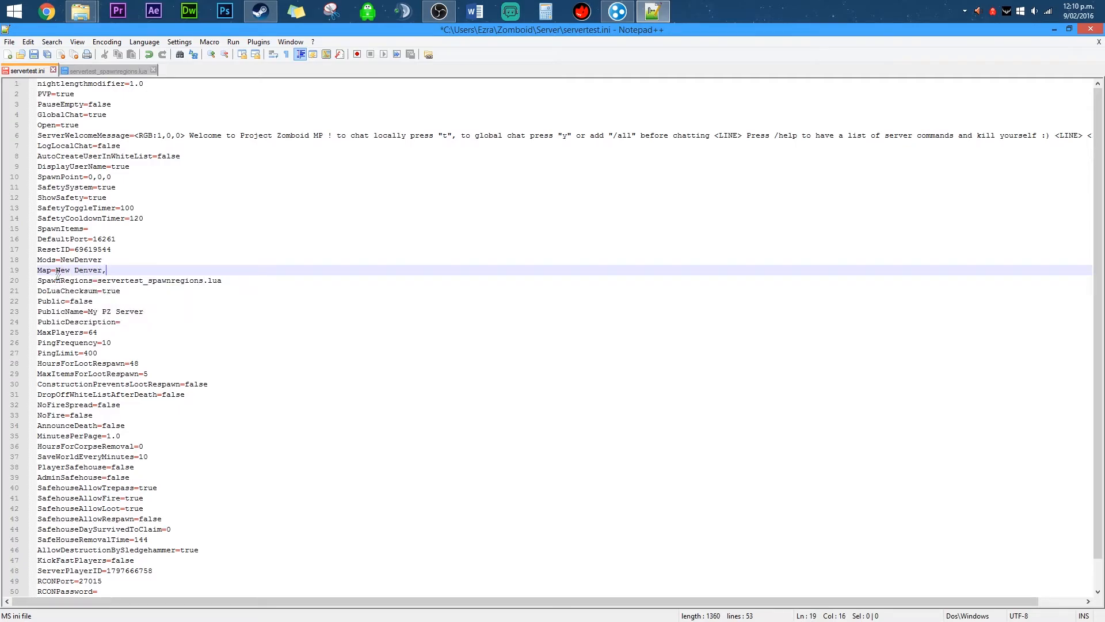
type("Bc")
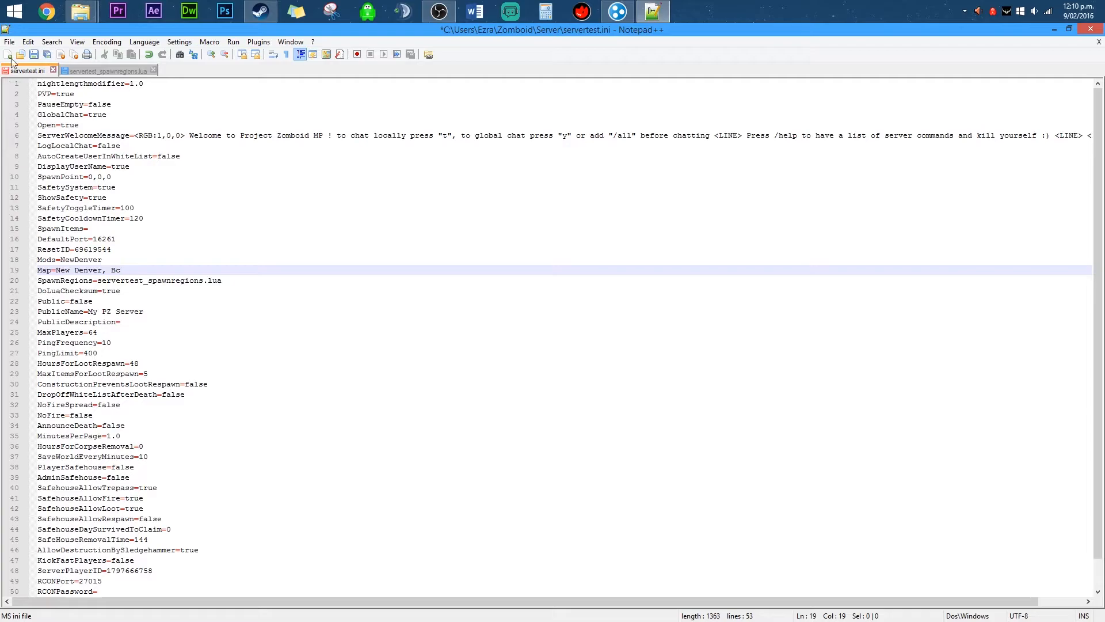
left_click(107, 70)
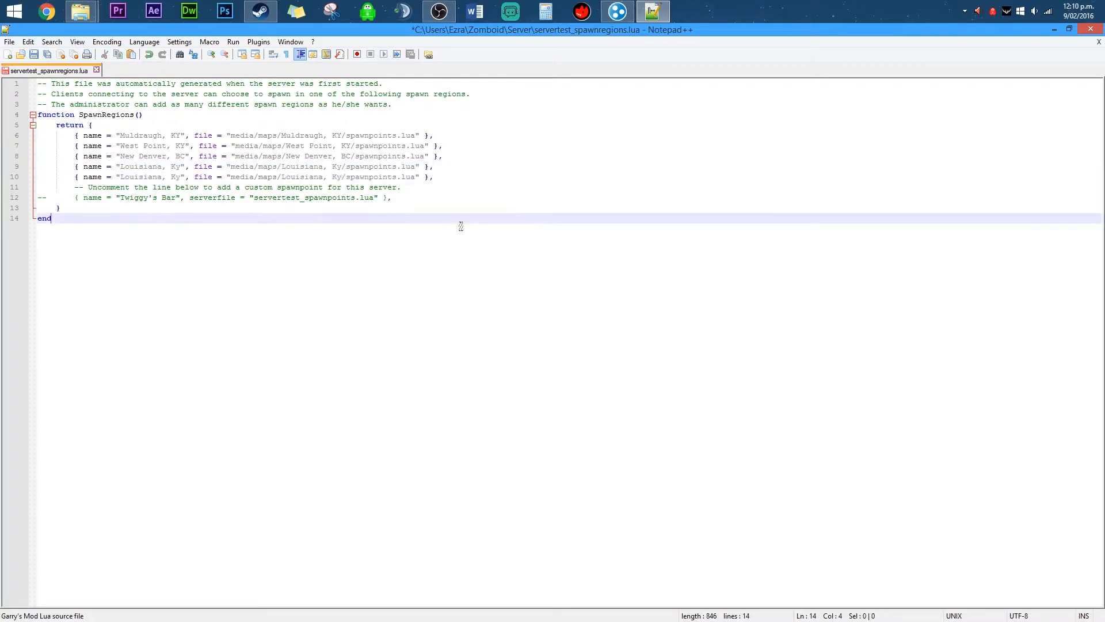
Review the Louisiana and New Denver, BC spawn entries, then return to the mod's maps folder
left_click(122, 176)
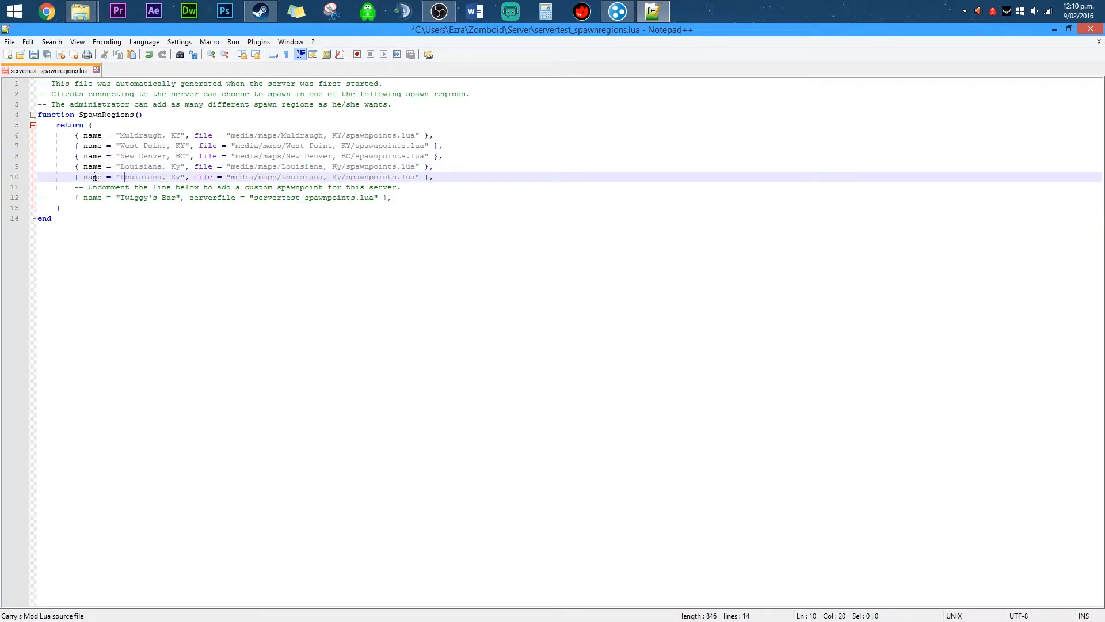
left_click_drag(120, 176, 184, 176)
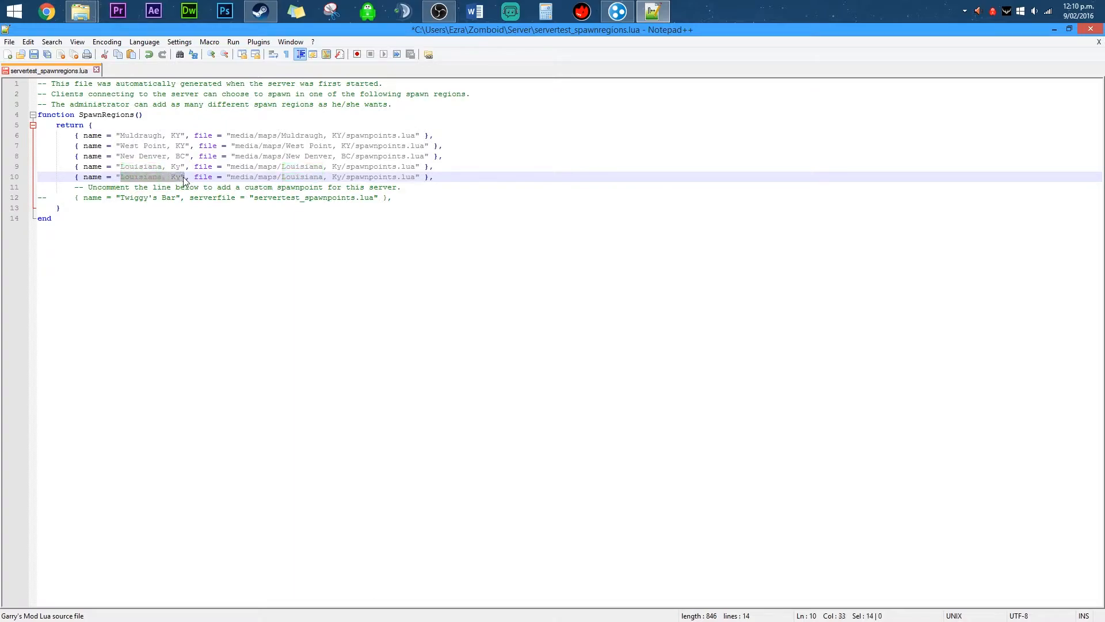
left_click(231, 156)
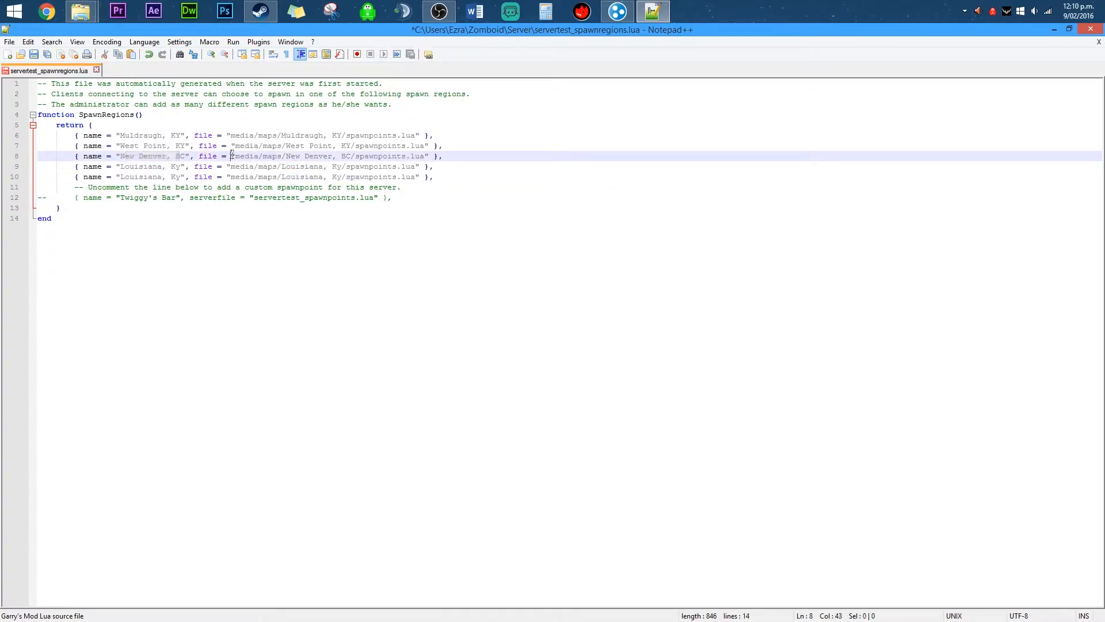
left_click(294, 156)
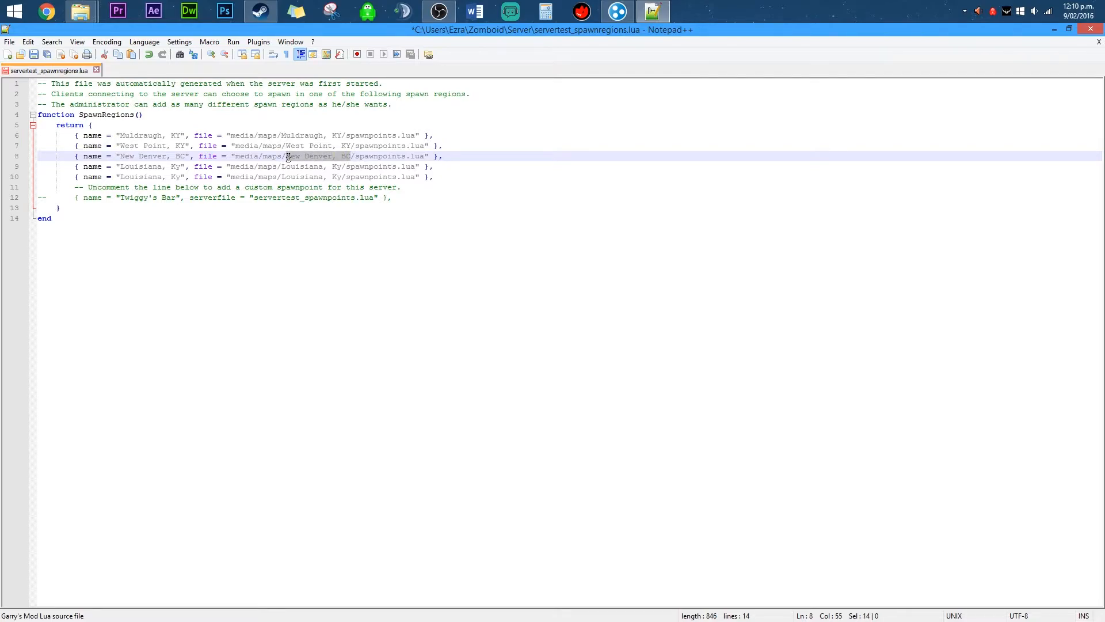
left_click(370, 156)
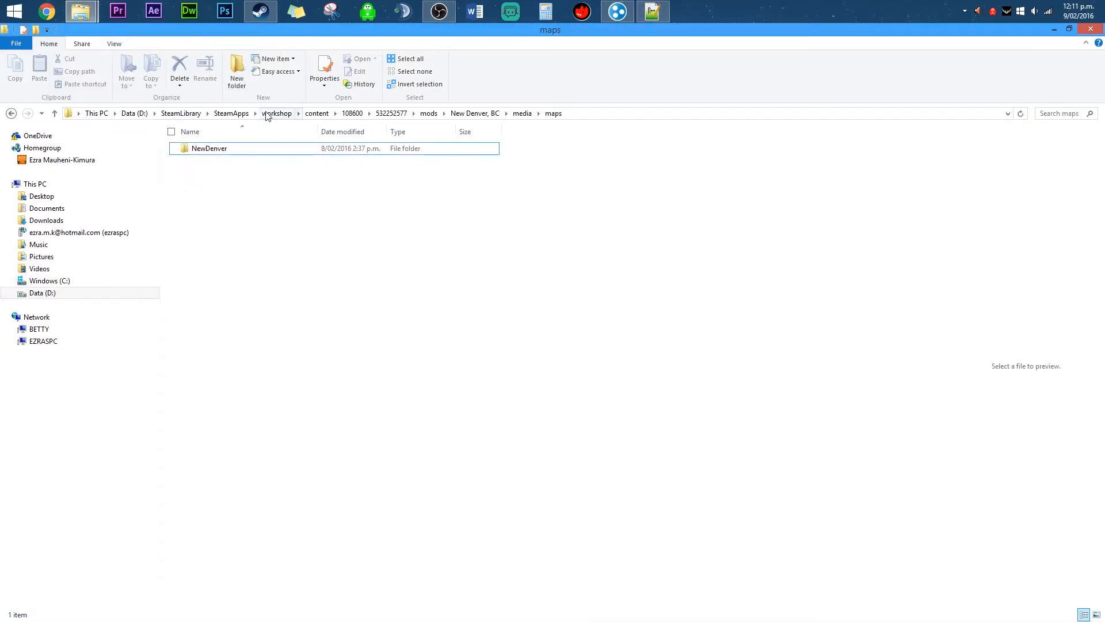
Open ProjectZomboid\media\maps\New Denver, BC and search it for 'spawn'
left_click(230, 113)
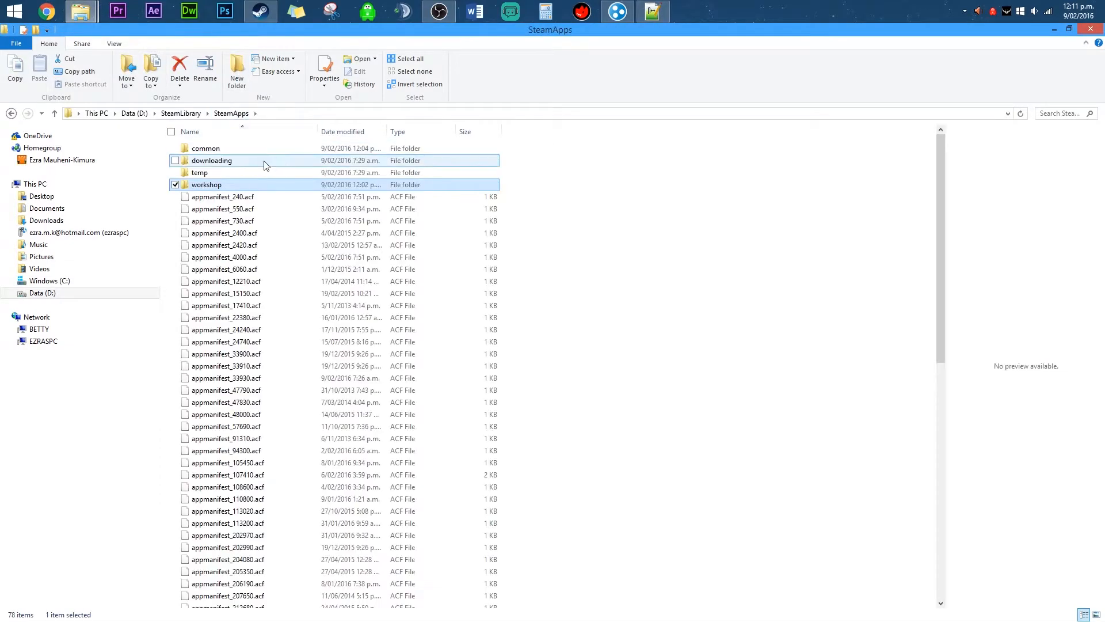
double_click(205, 148)
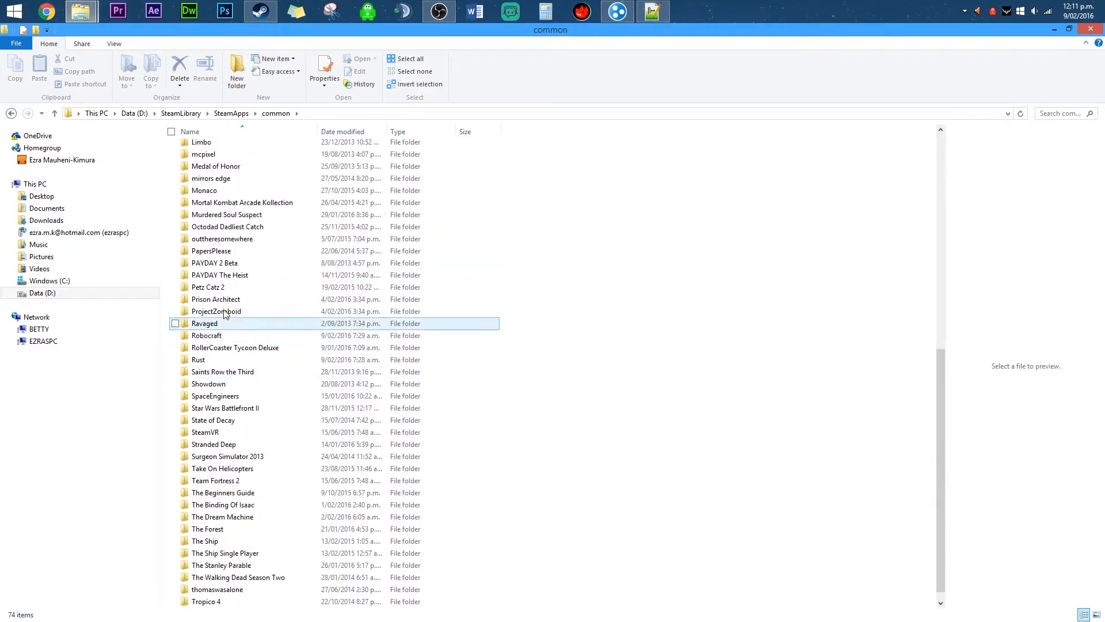
double_click(216, 311)
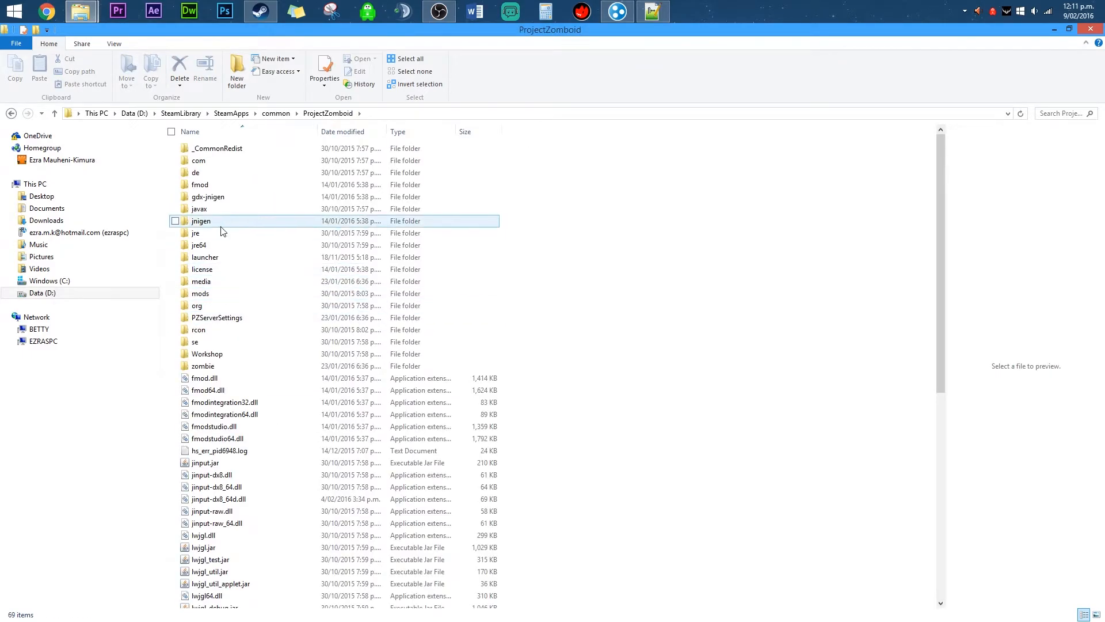
double_click(201, 281)
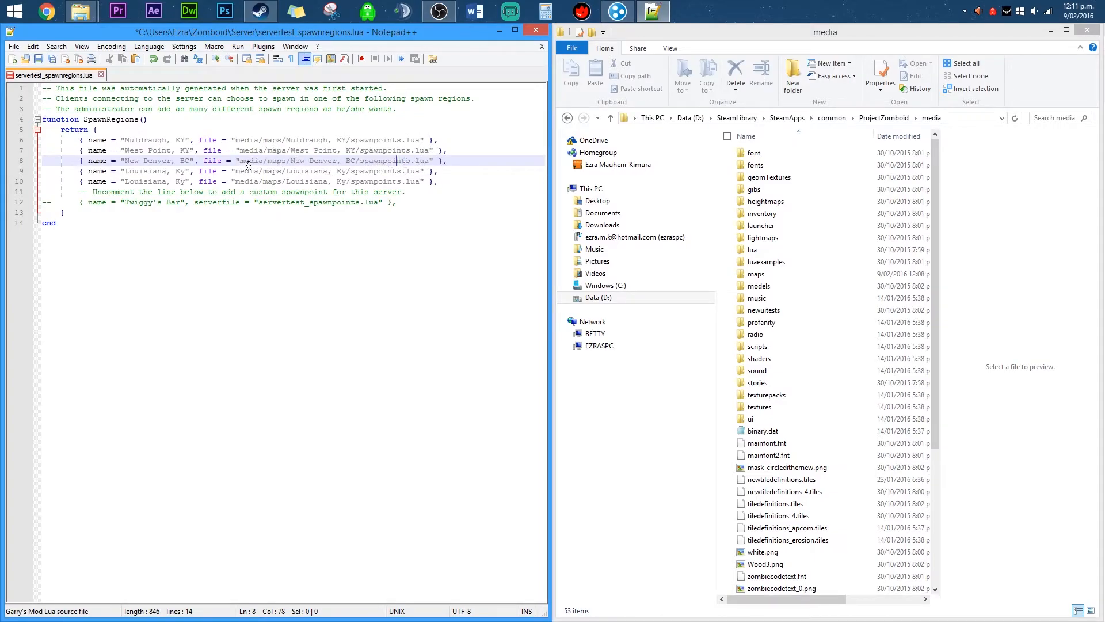
left_click(760, 285)
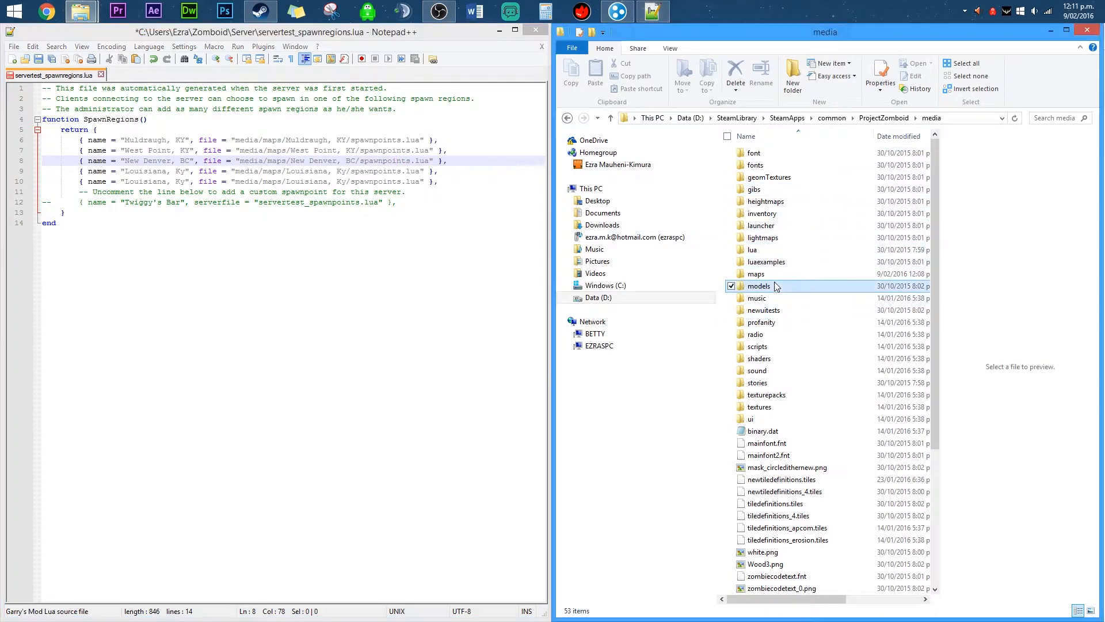
double_click(754, 273)
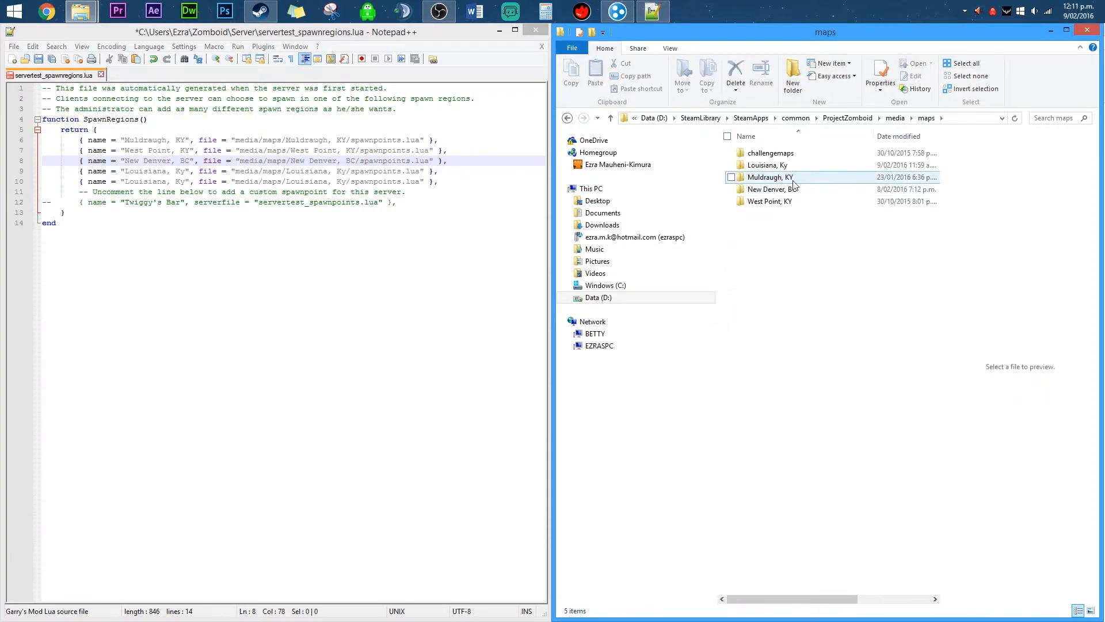
double_click(772, 189)
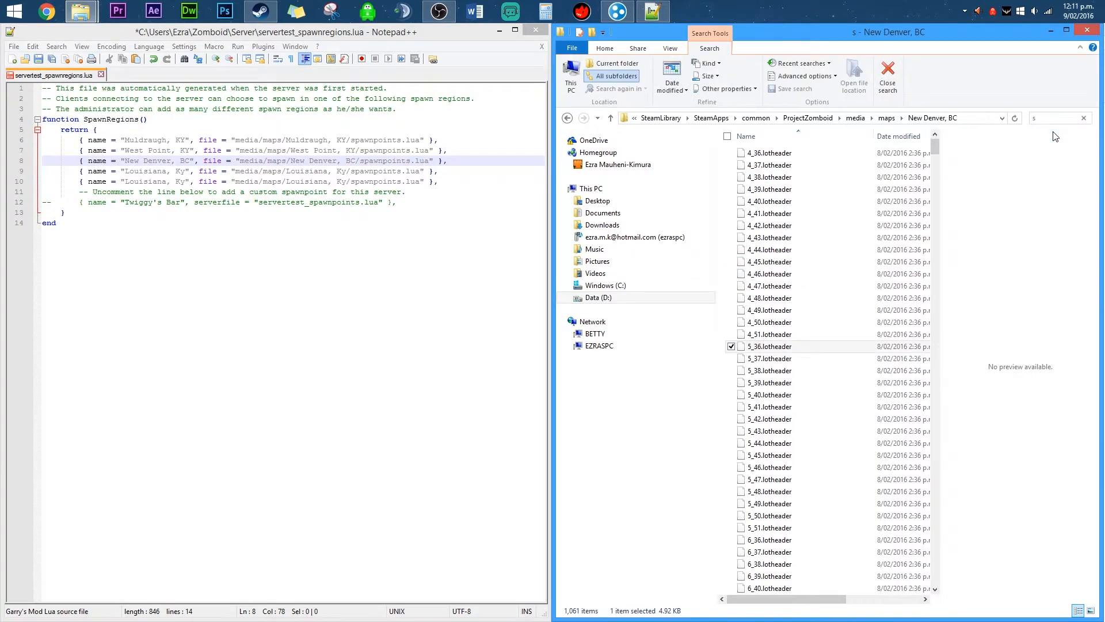
type("spawn")
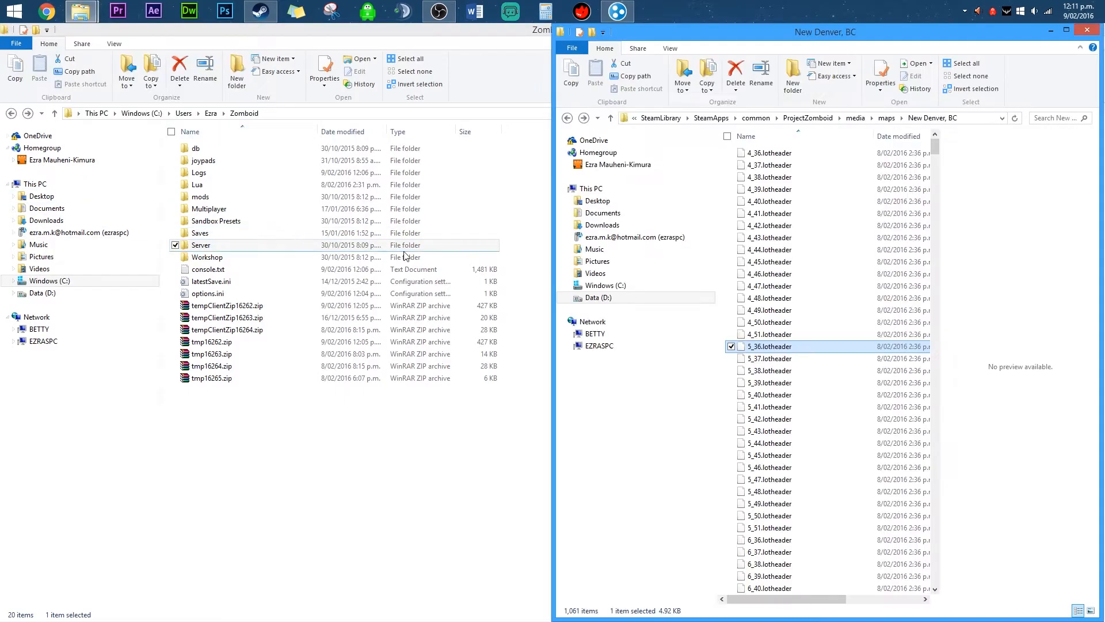
Launch ProjectZomboidServer.bat from D:\SteamLibrary\SteamApps\common\ProjectZomboid
left_click(42, 293)
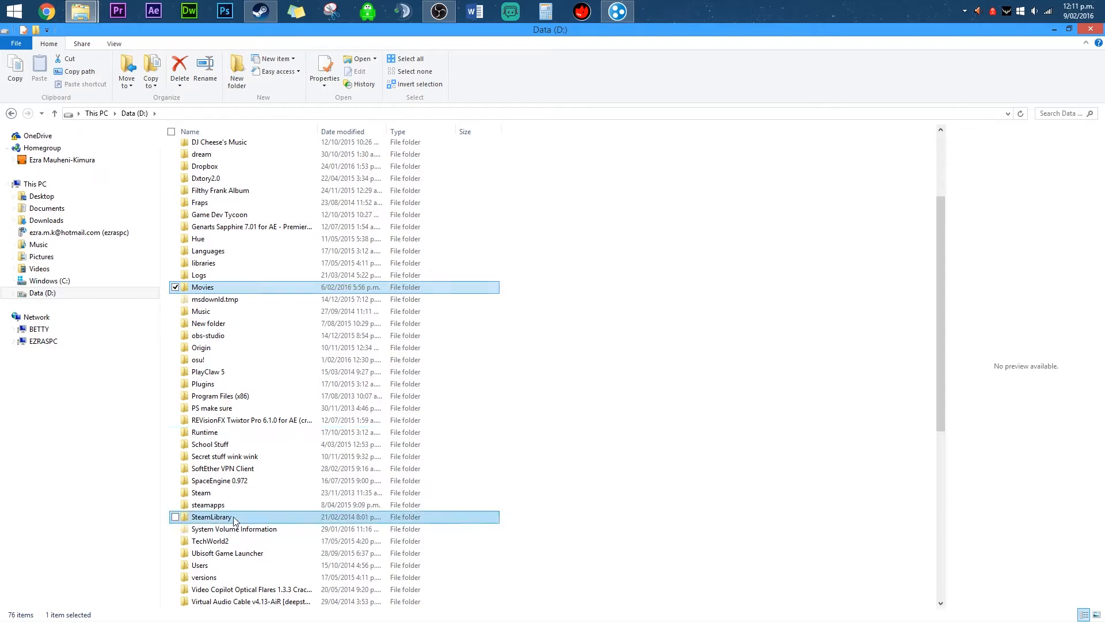
double_click(211, 517)
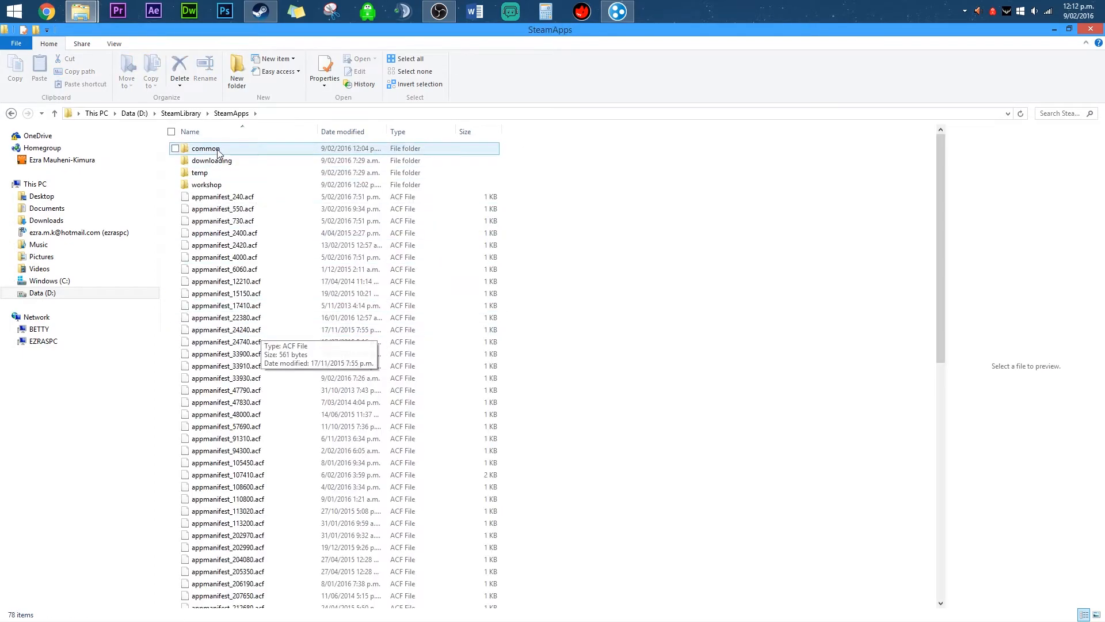
double_click(205, 148)
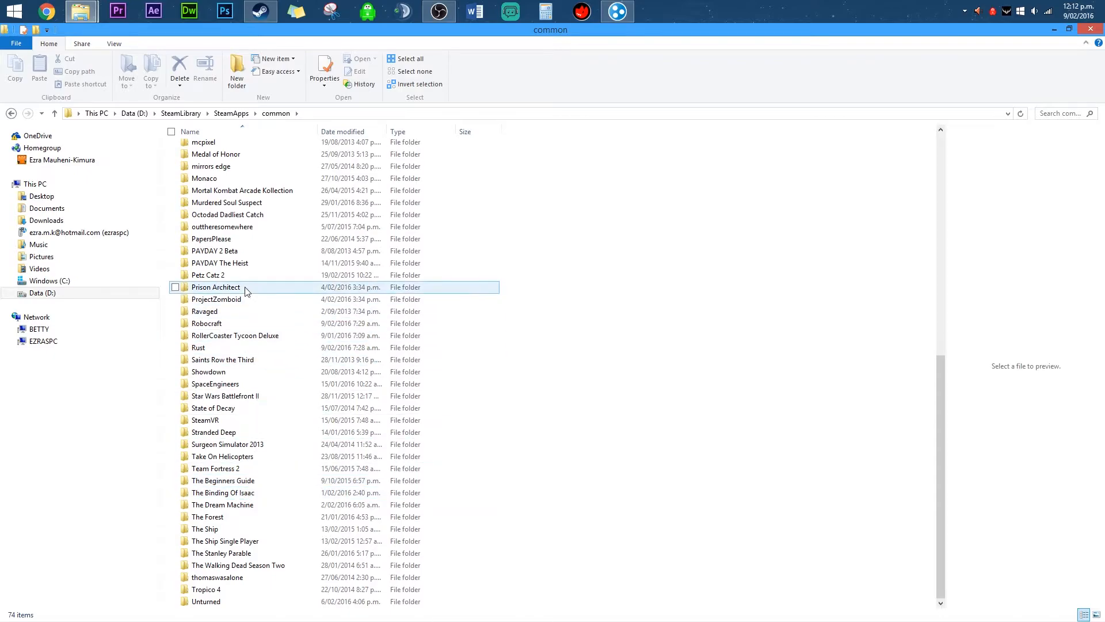
double_click(217, 298)
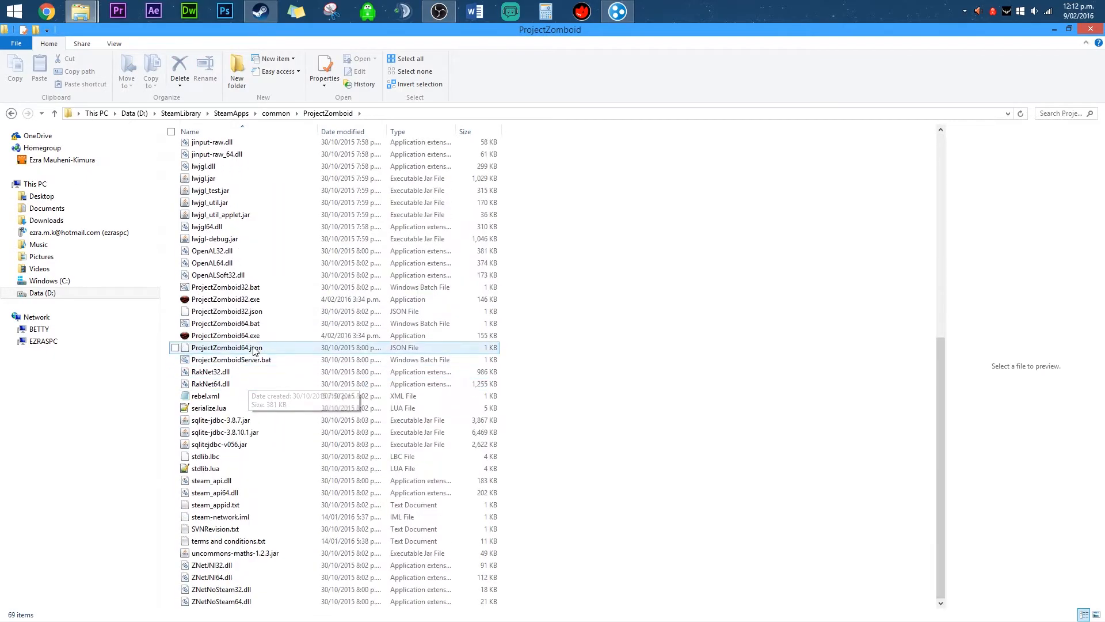
double_click(230, 359)
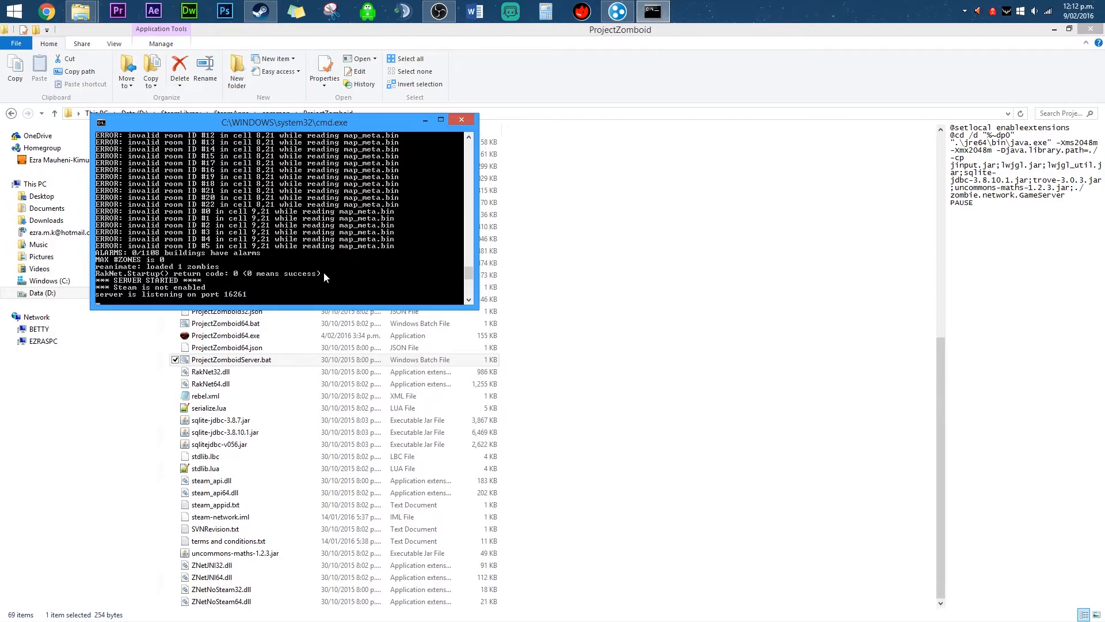
mouse_move(243, 273)
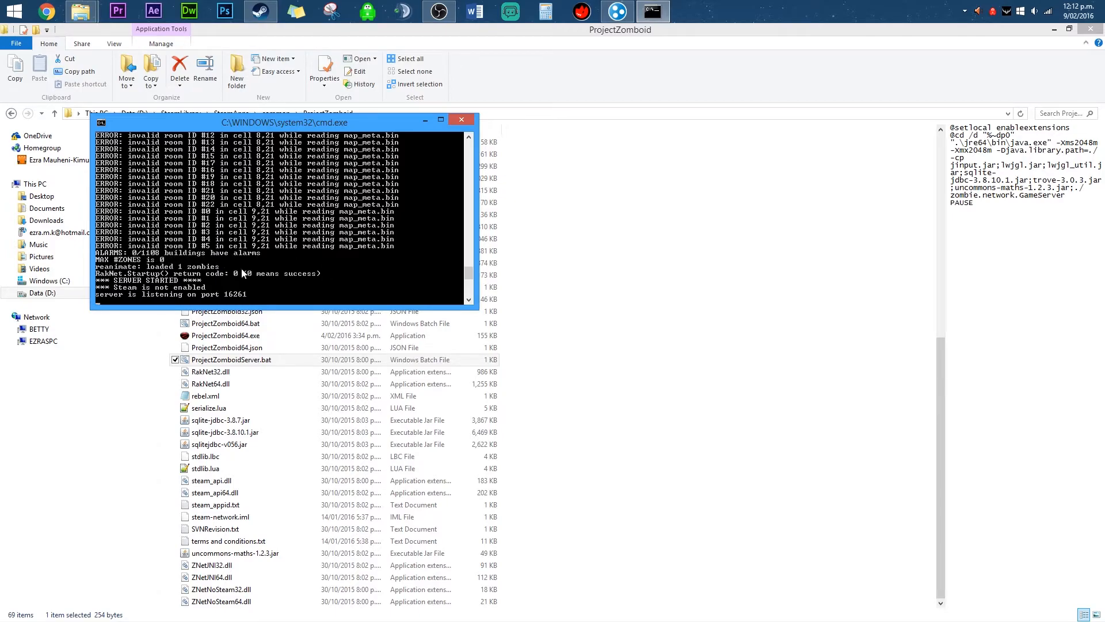
mouse_move(203, 262)
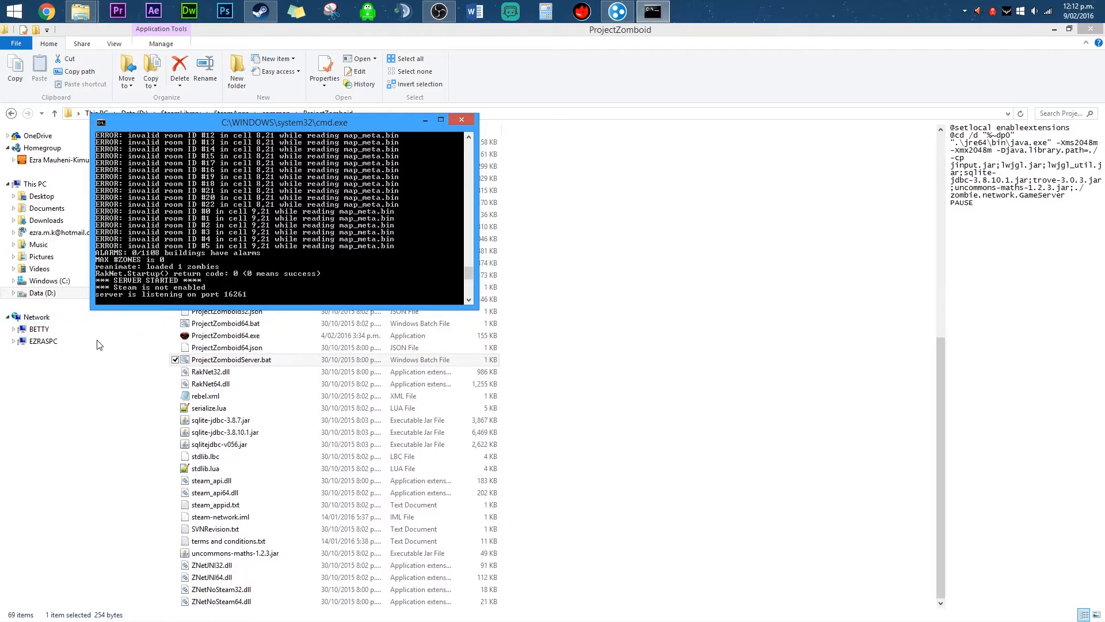
right_click(258, 12)
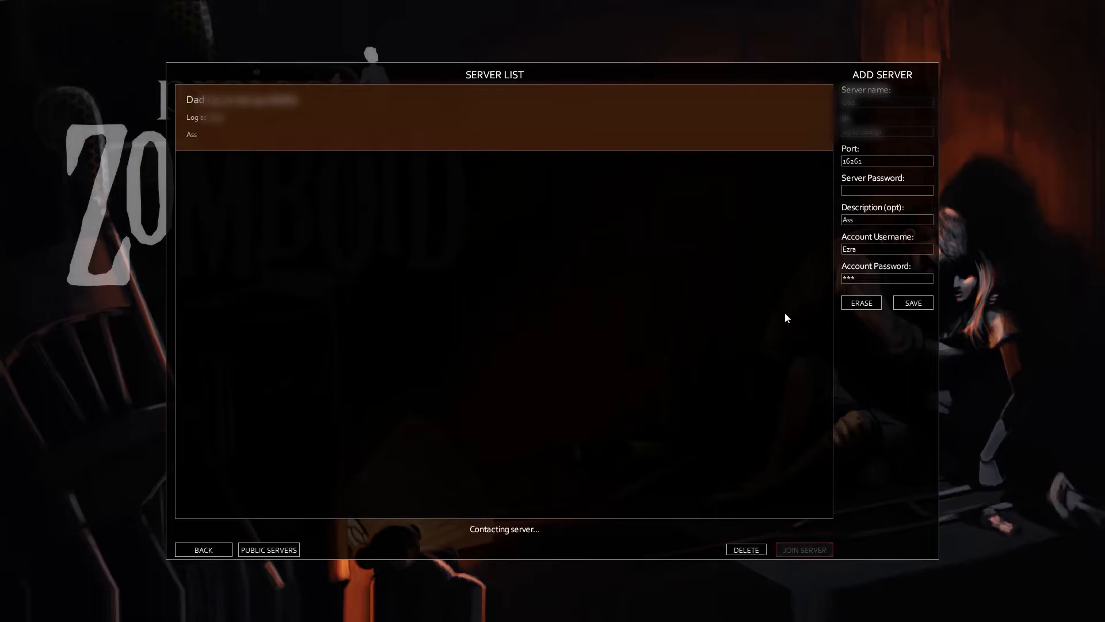
Join the saved local server from the Server List and load into the bedroom
left_click(803, 549)
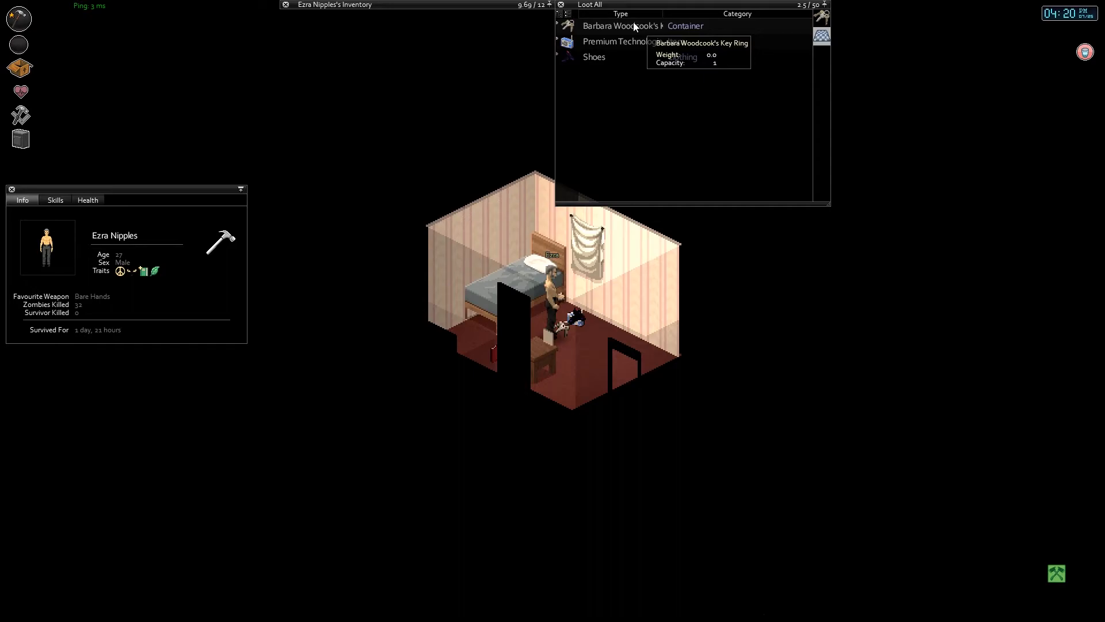
Collapse the inventory and loot panels
left_click(590, 4)
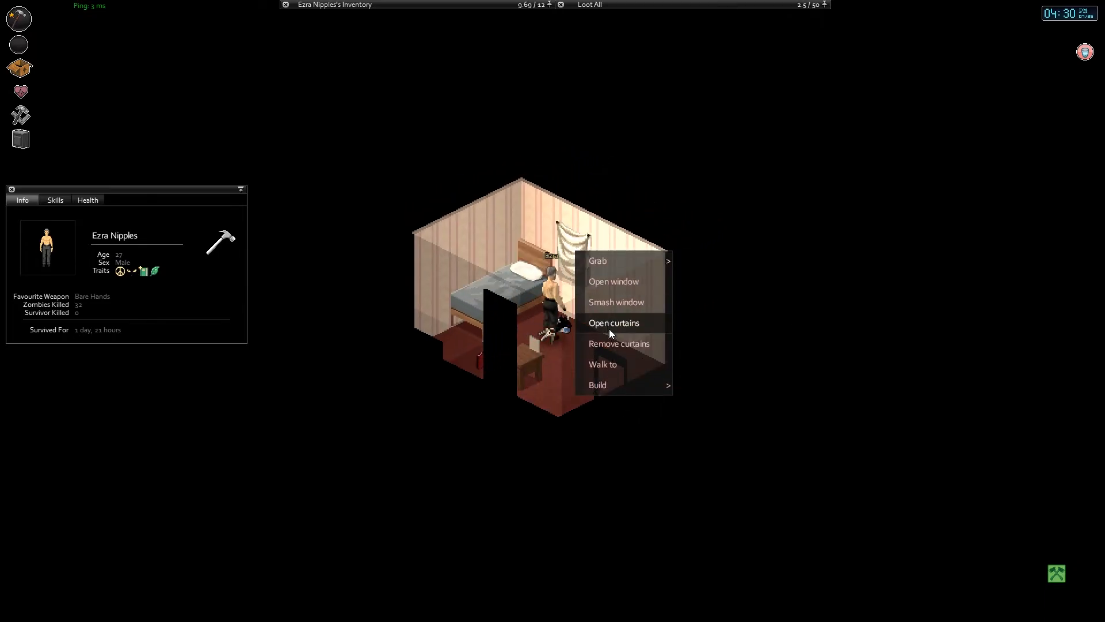
mouse_move(618, 343)
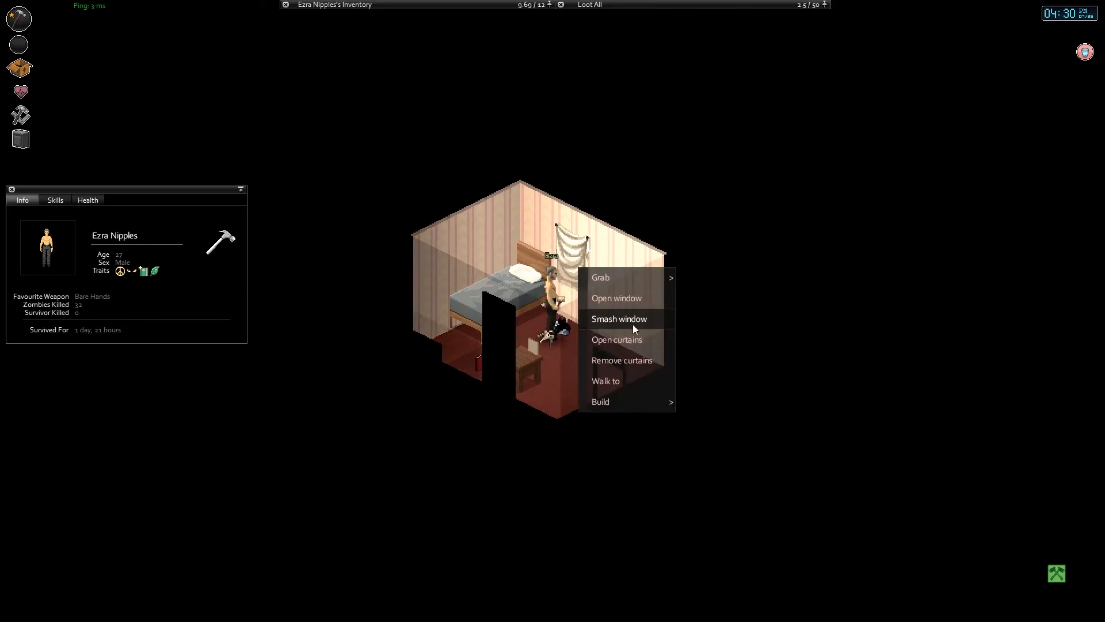
mouse_move(631, 381)
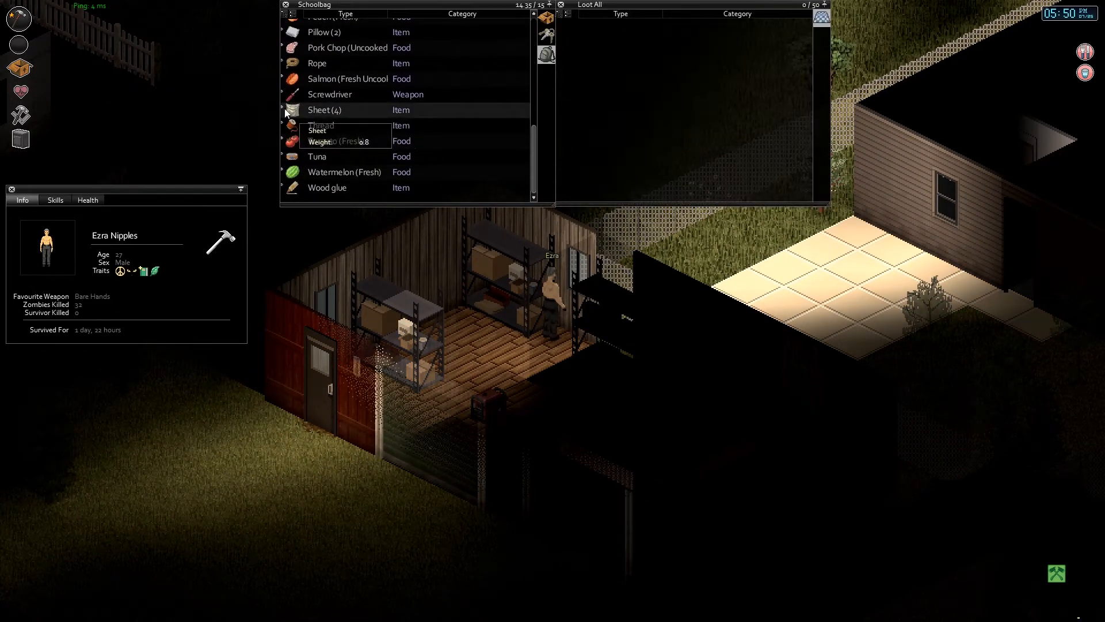
Expand the Sheet (4) stack in the Schoolbag inventory into individual sheets
left_click(282, 110)
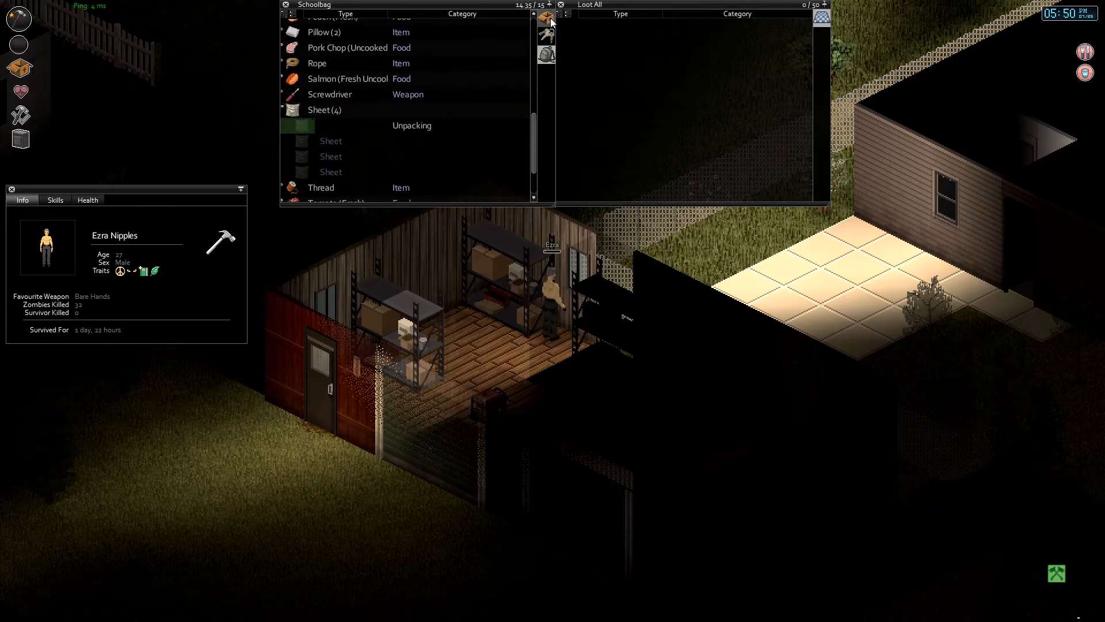